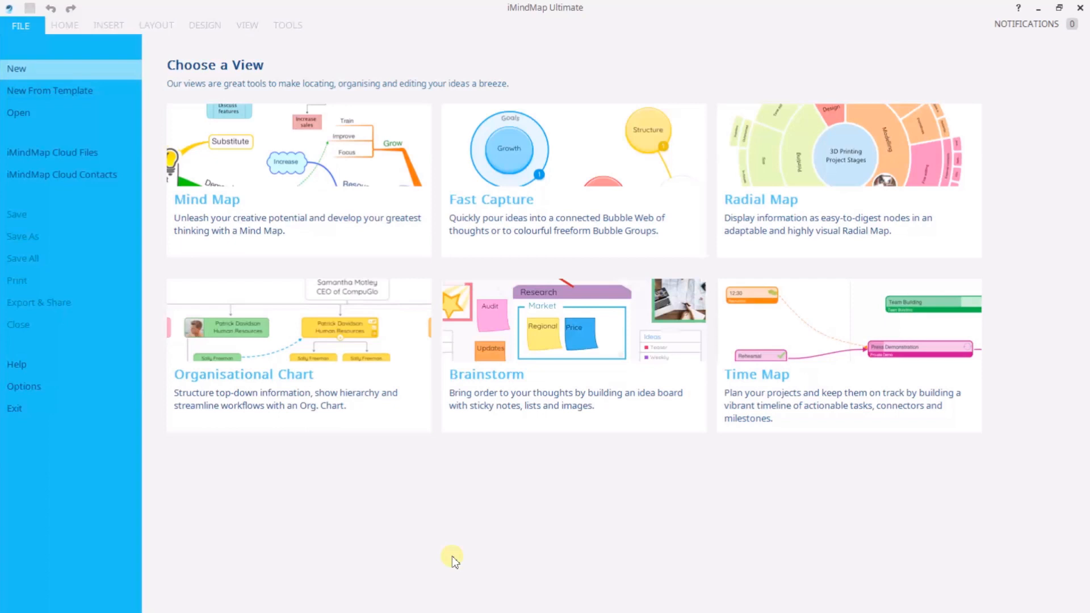
mouse_move(800, 218)
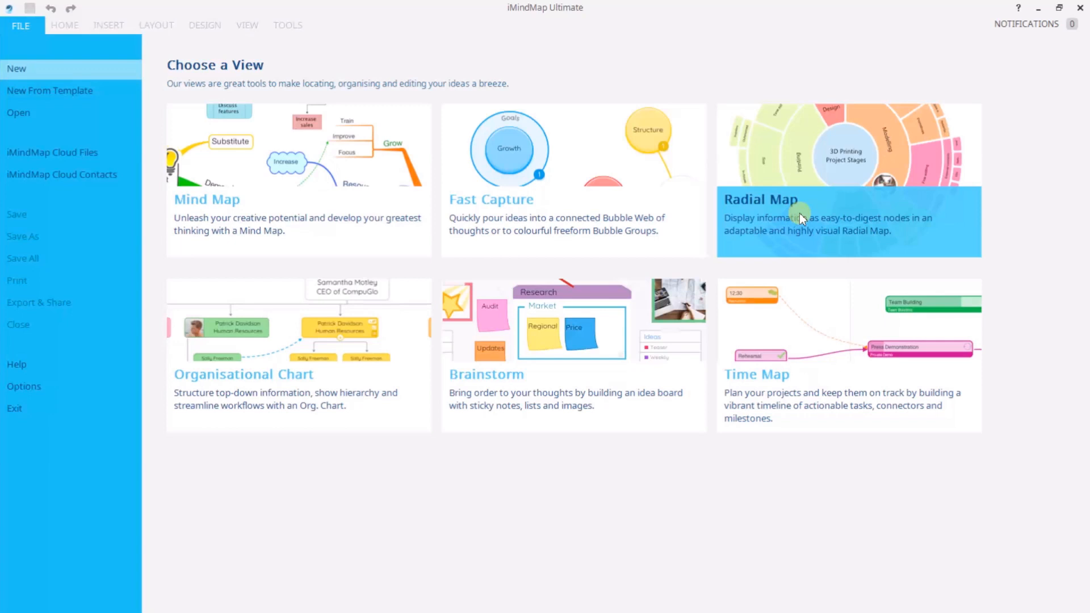
- Create a new radial map with 'Goals' as the central idea
click(847, 181)
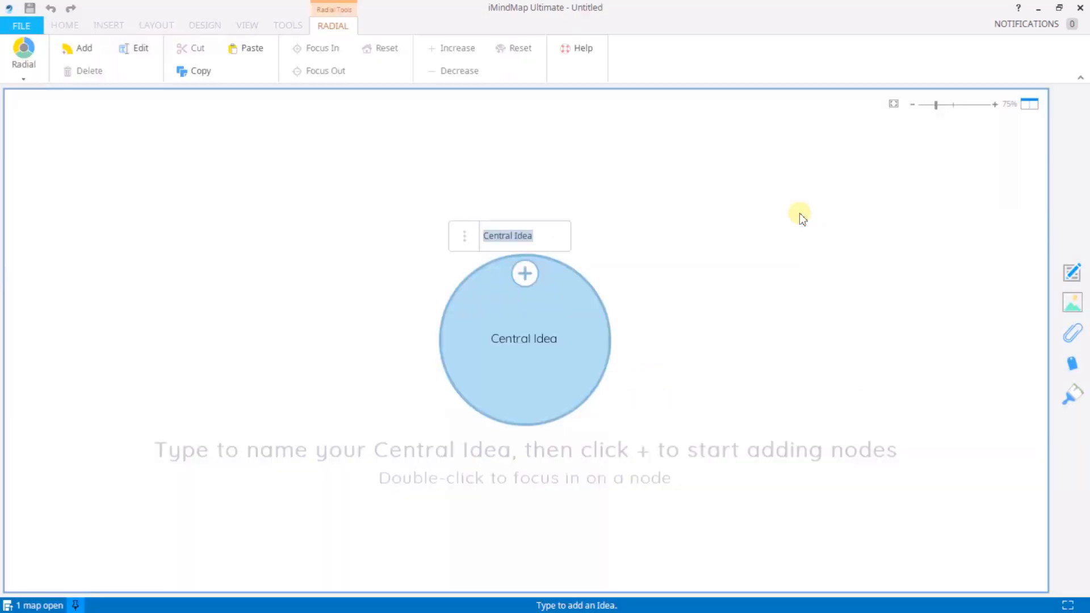
text(Goals)
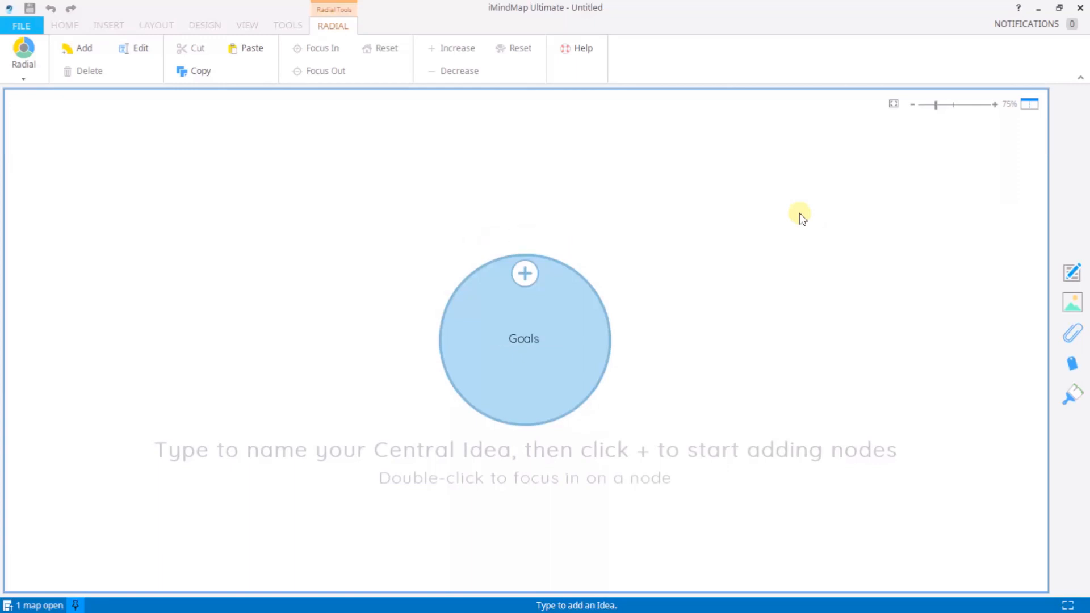
mouse_move(690, 273)
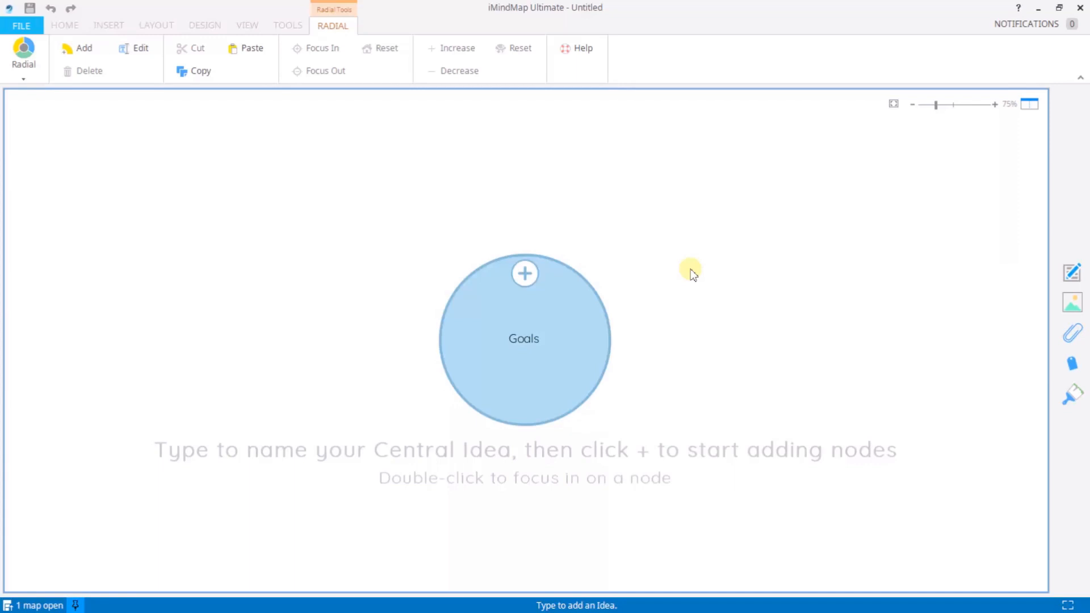
- Add the sections Professional, Personal, Health and Fitness around Goals
text(Professional)
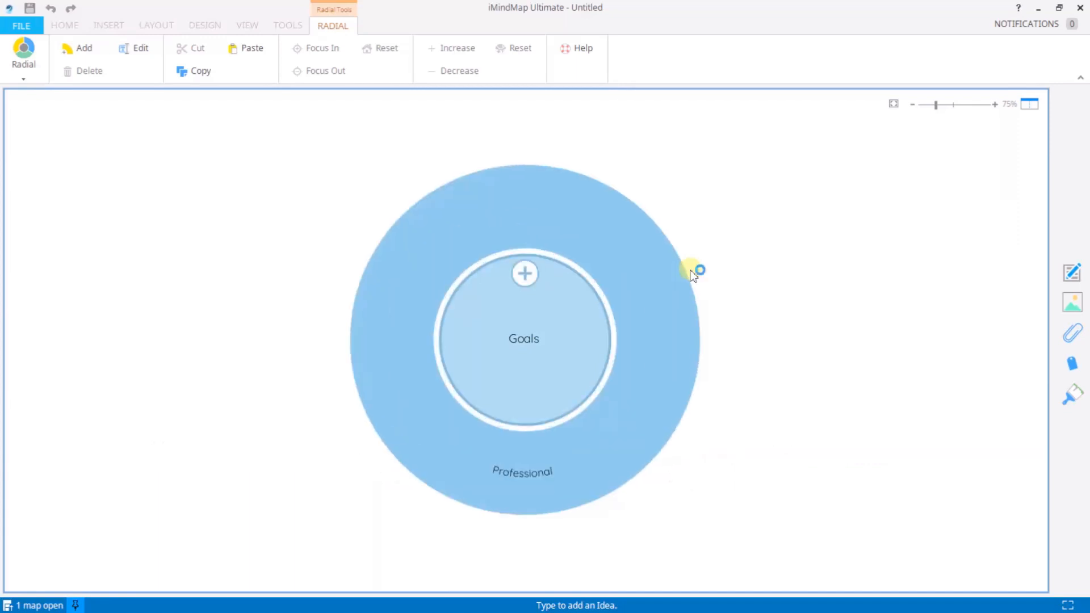
text(Personal)
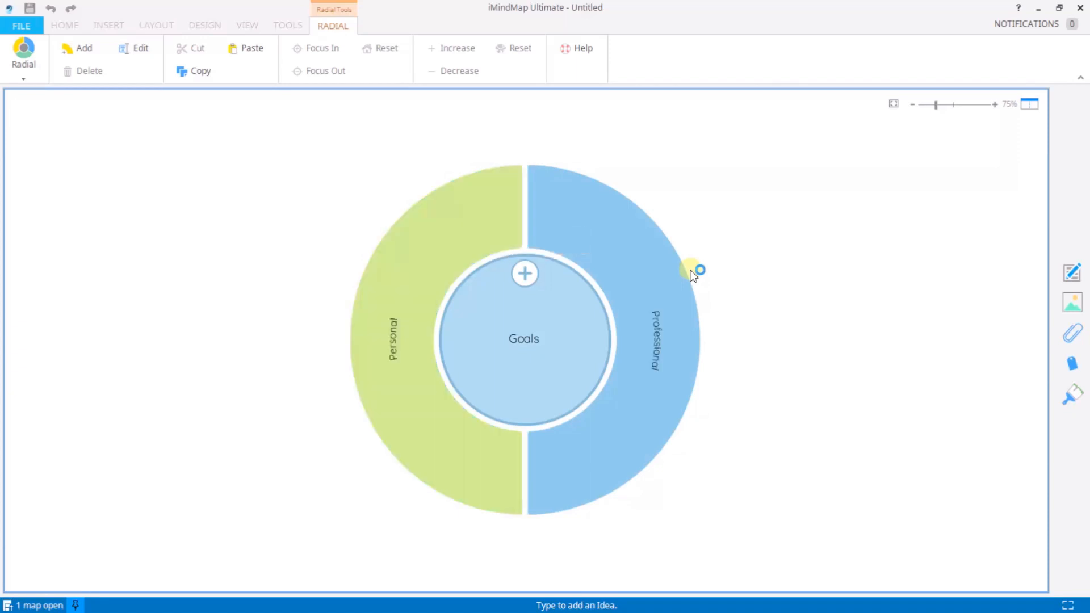
text(Health)
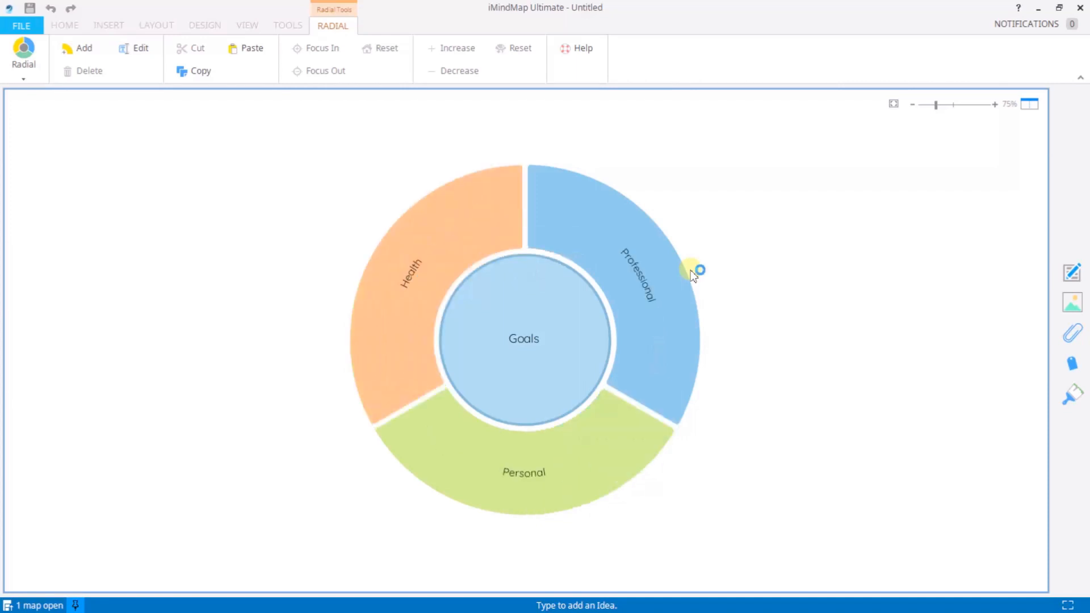
text(Fitness)
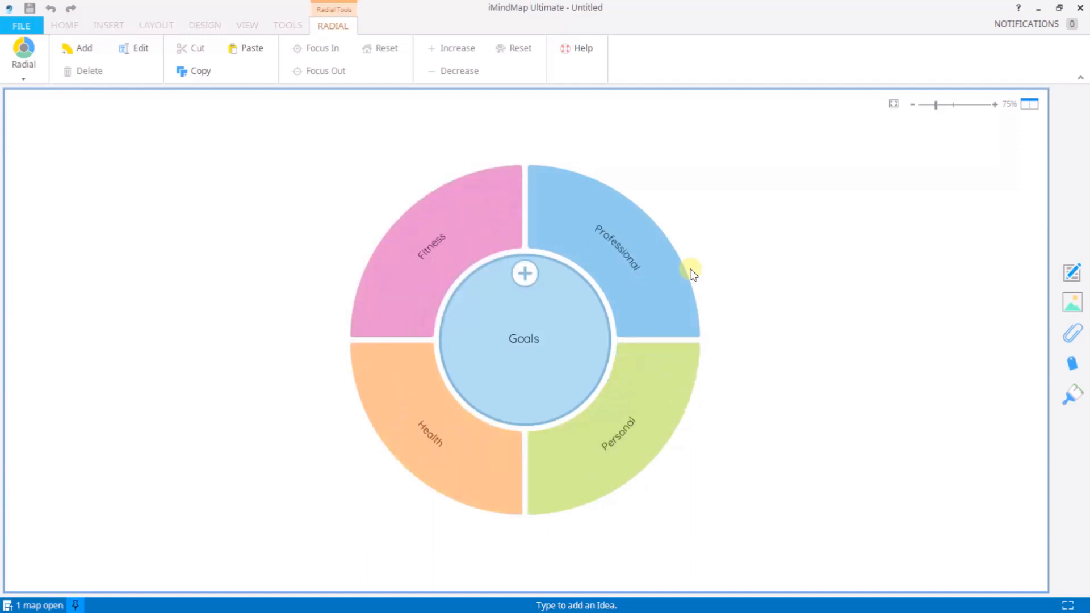
mouse_move(513, 307)
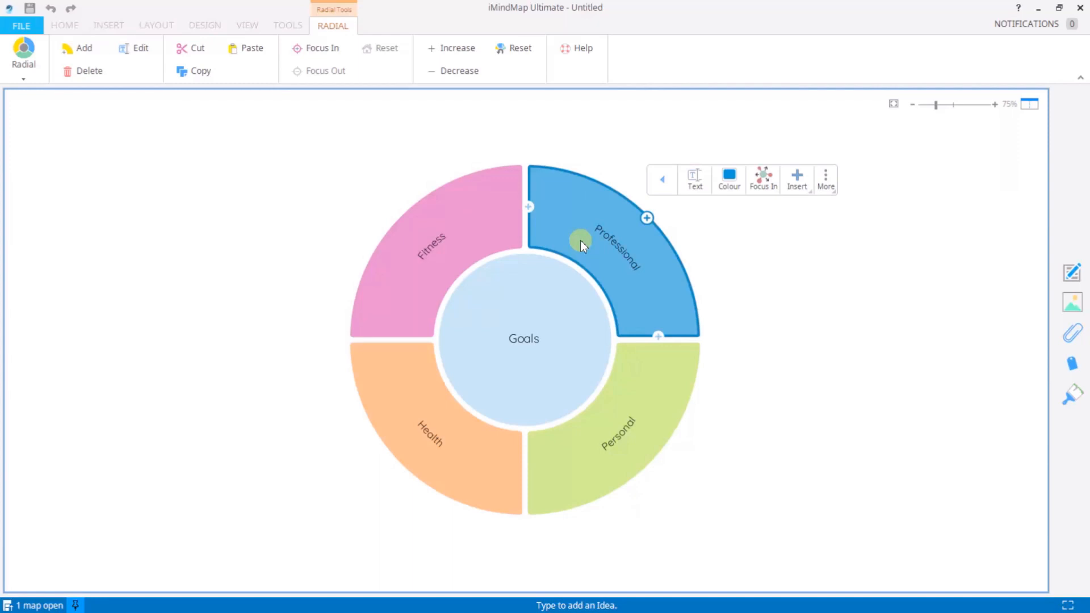
- Add Promotion and further sub-ideas such as Visibility beneath Professional
text(Promotion)
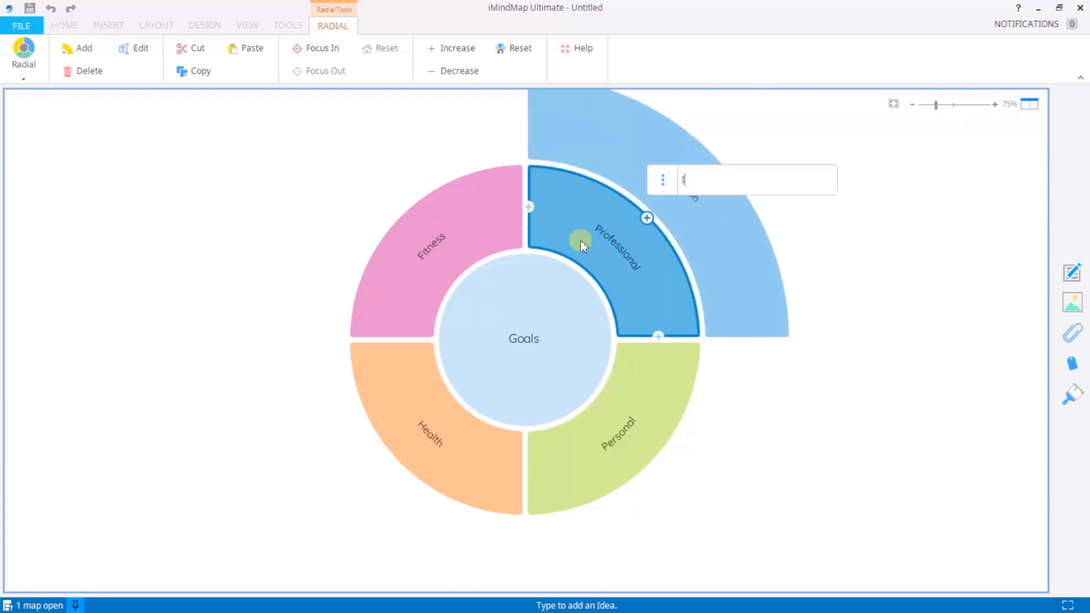
text(Promotion)
text(Increase)
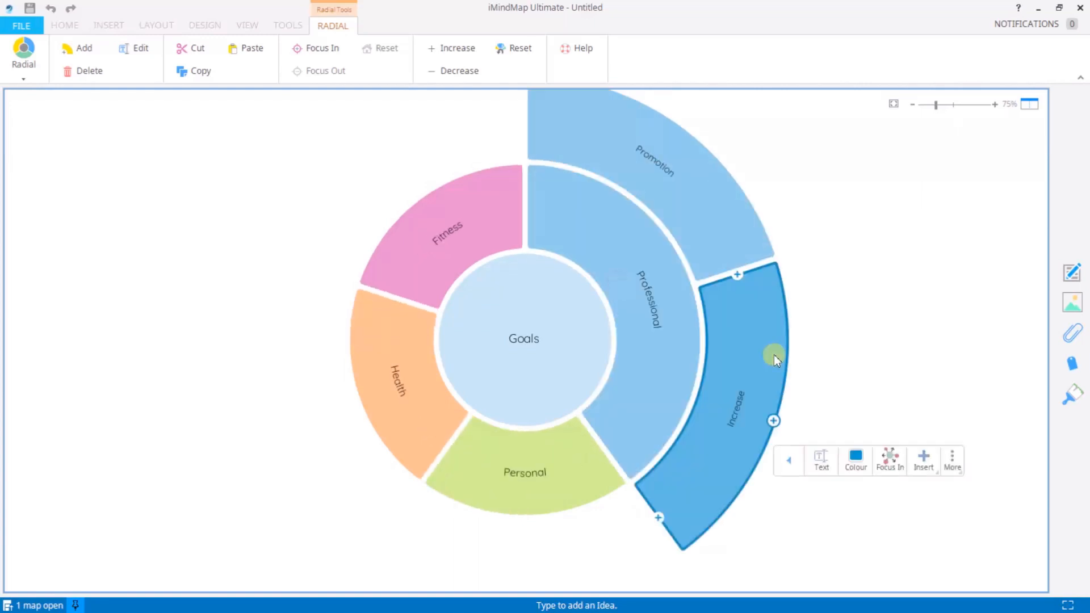
text(Visibility)
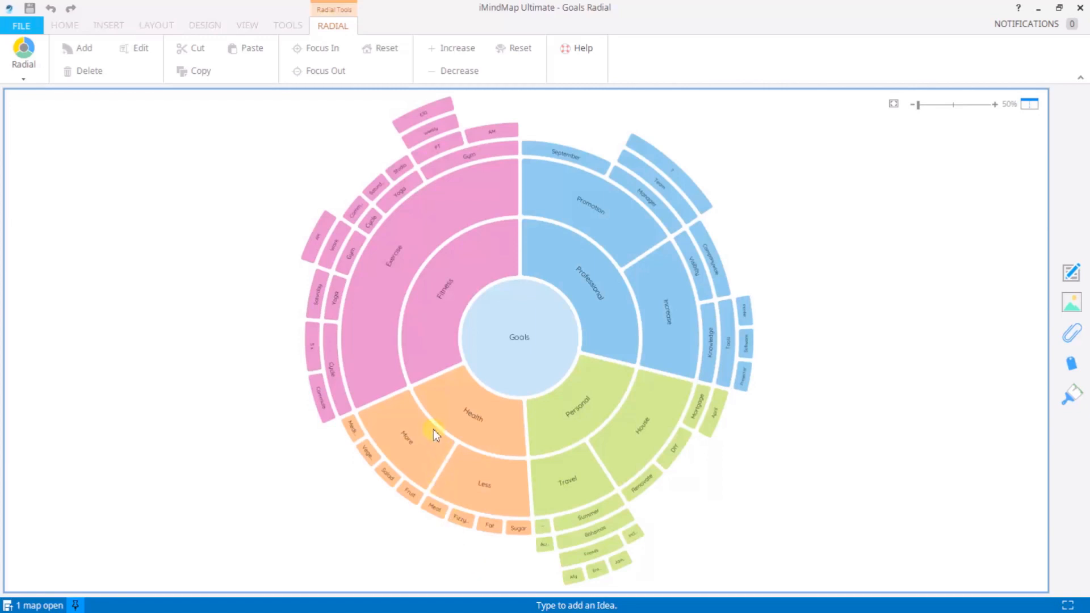
mouse_move(411, 457)
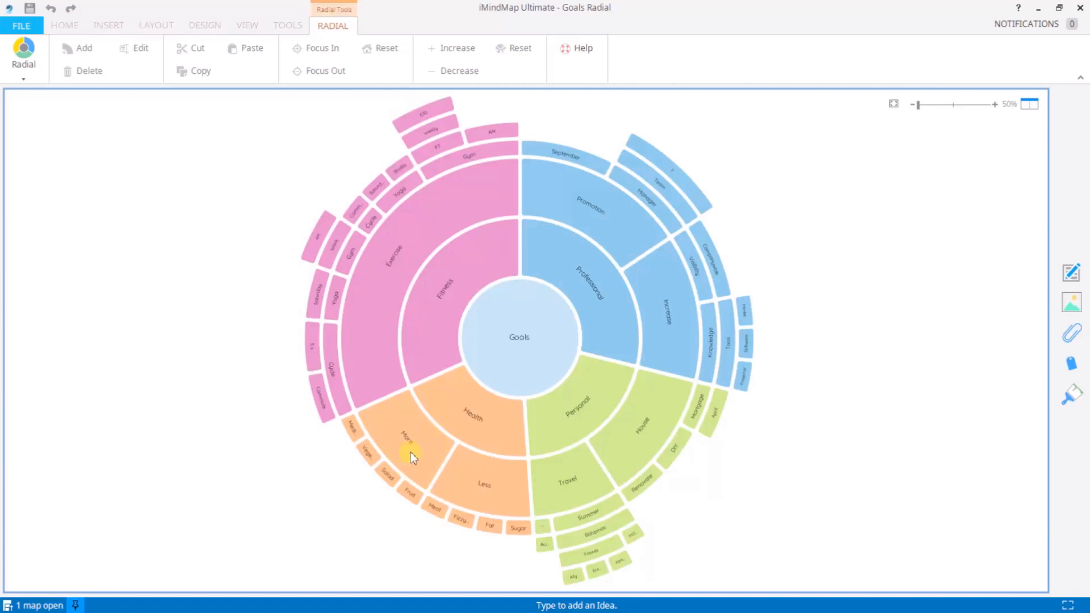
- Enlarge the More slice under Health three times with Increase on the Radial ribbon
click(410, 435)
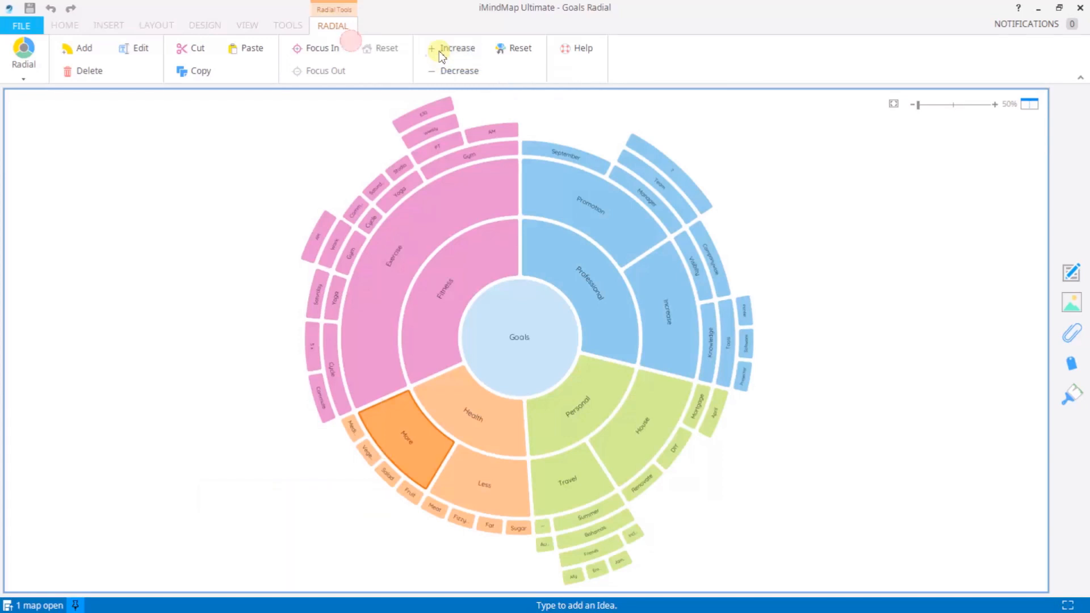
click(456, 48)
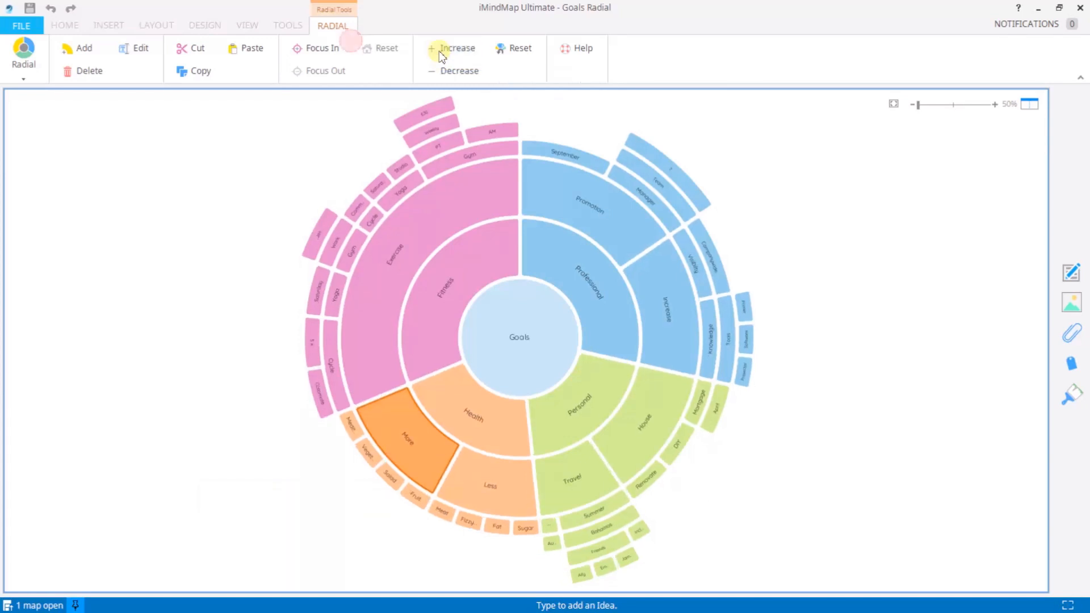
click(451, 47)
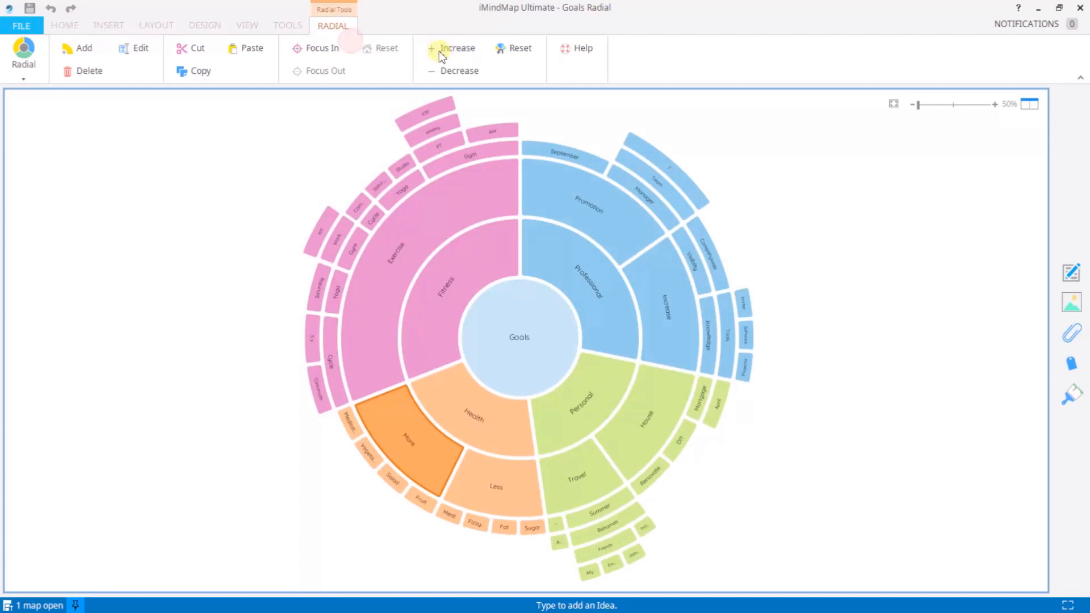
click(451, 48)
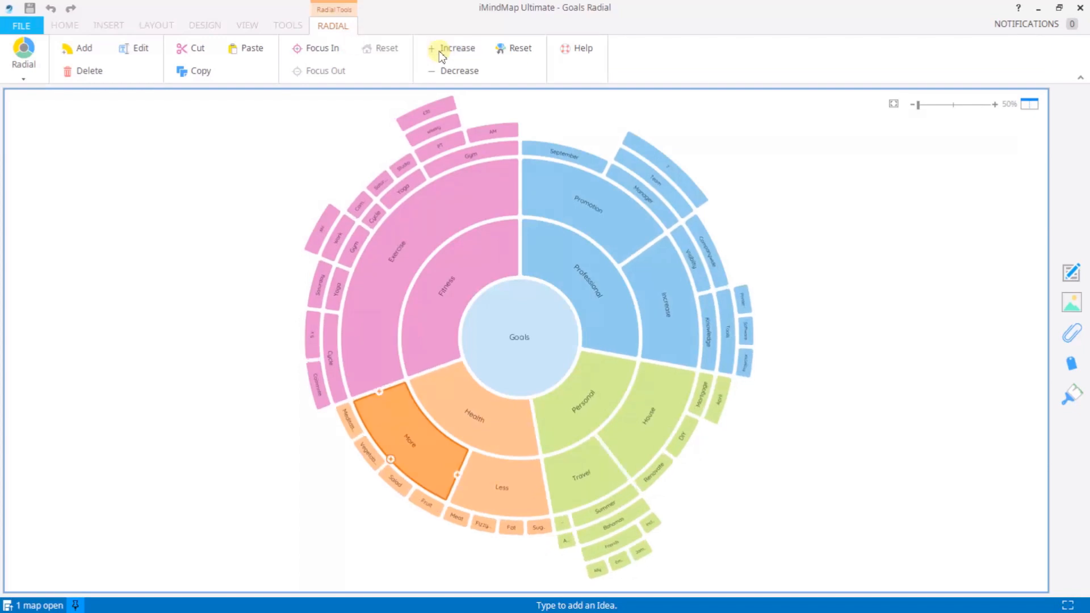
mouse_move(666, 316)
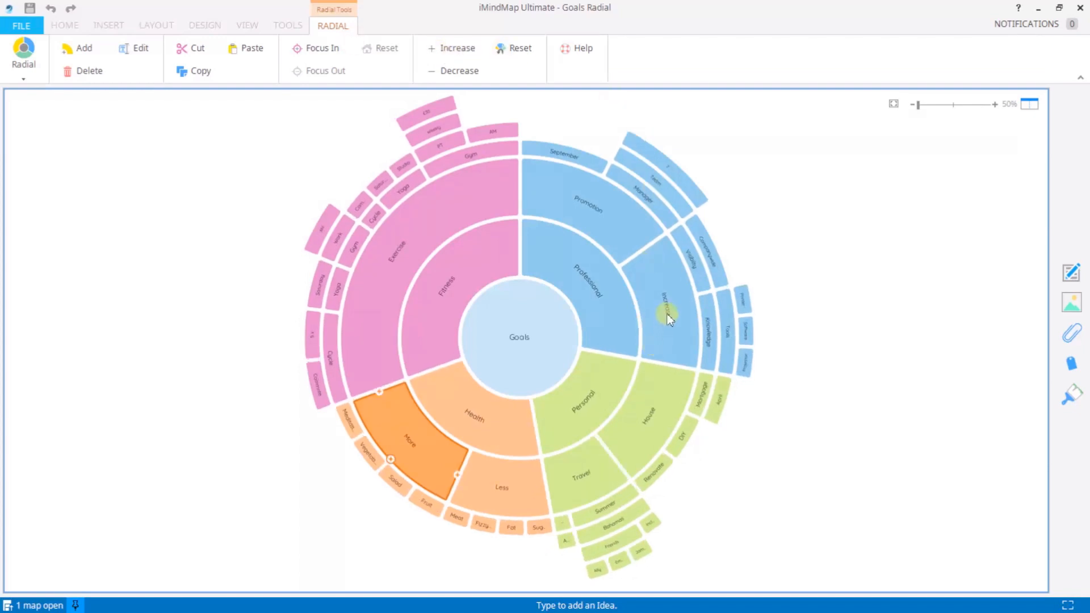
- Adjust the slice size of the Increase idea under Professional
click(667, 317)
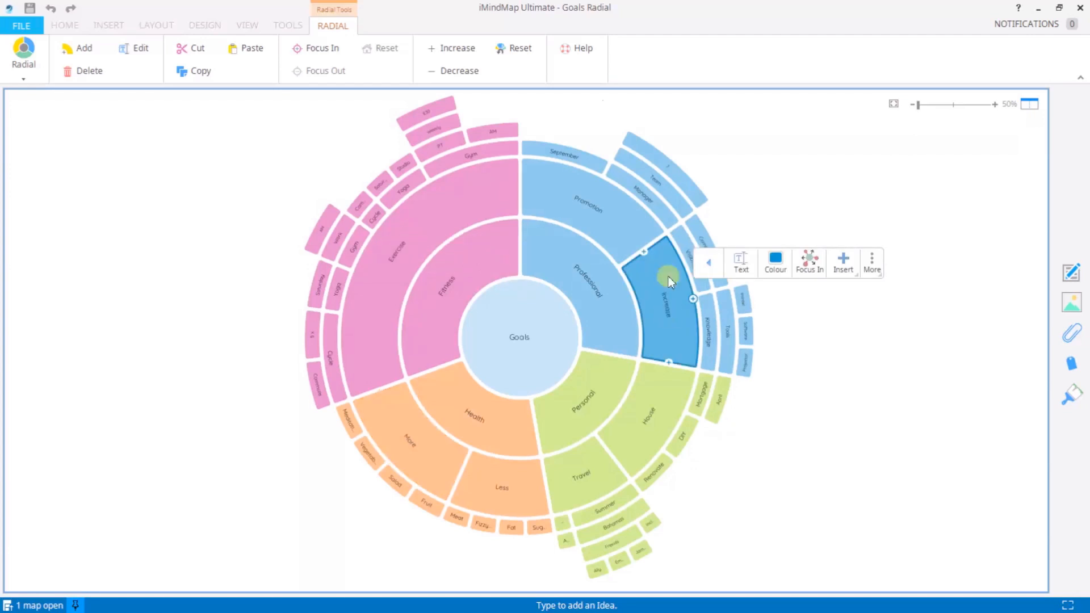
click(459, 71)
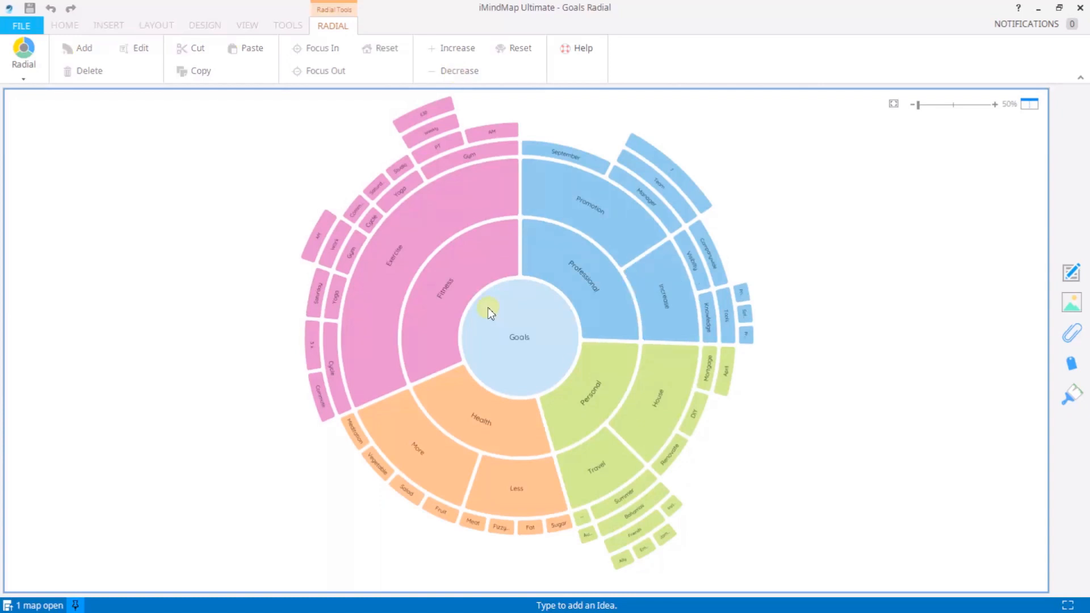
mouse_move(576, 256)
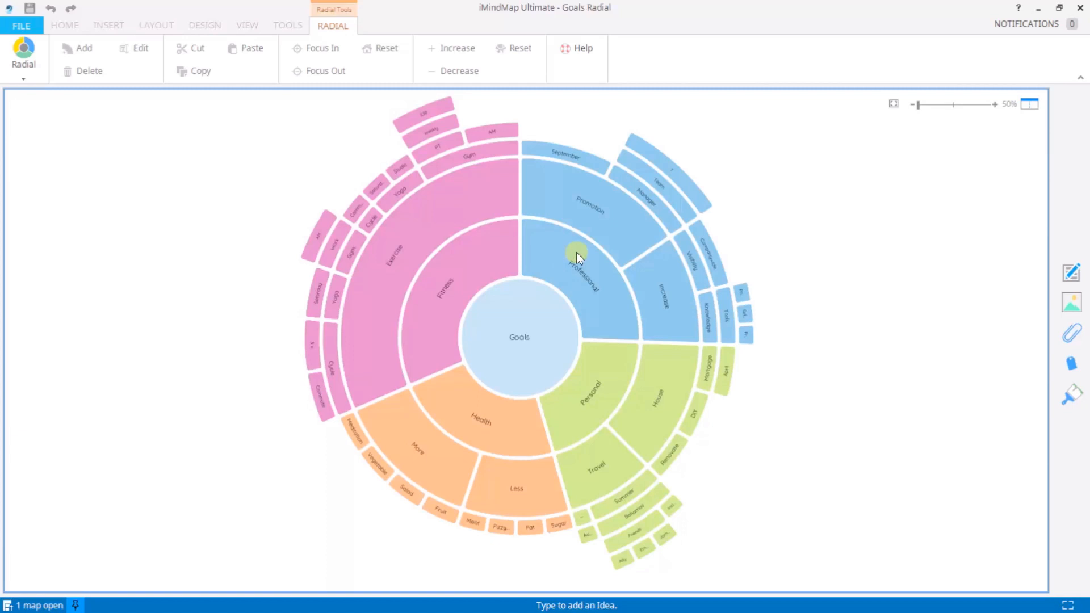
- Add a Training sub-idea under the Professional section
click(578, 268)
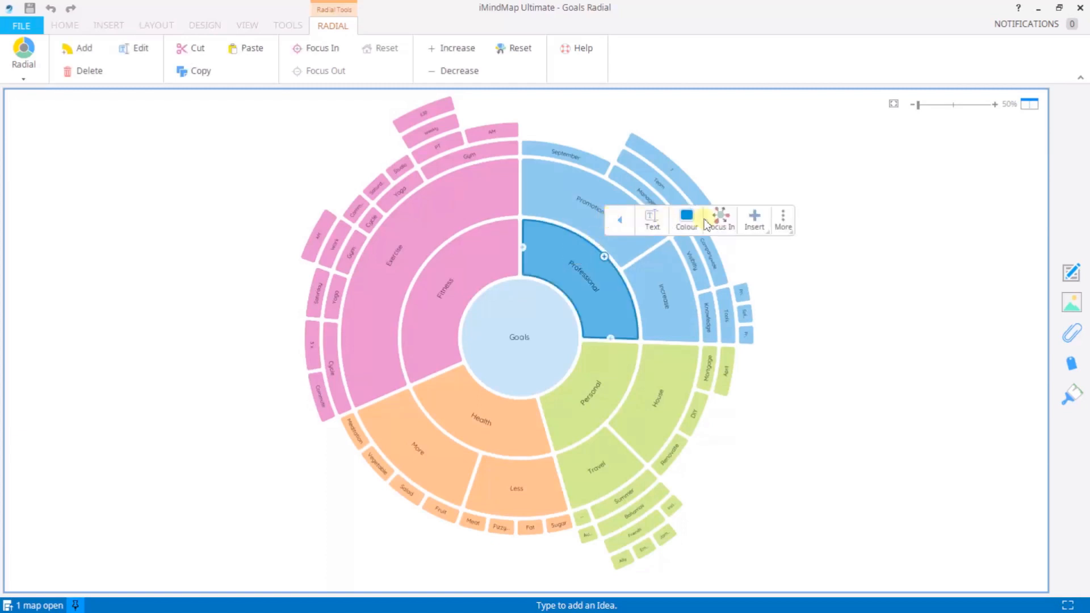
mouse_move(620, 220)
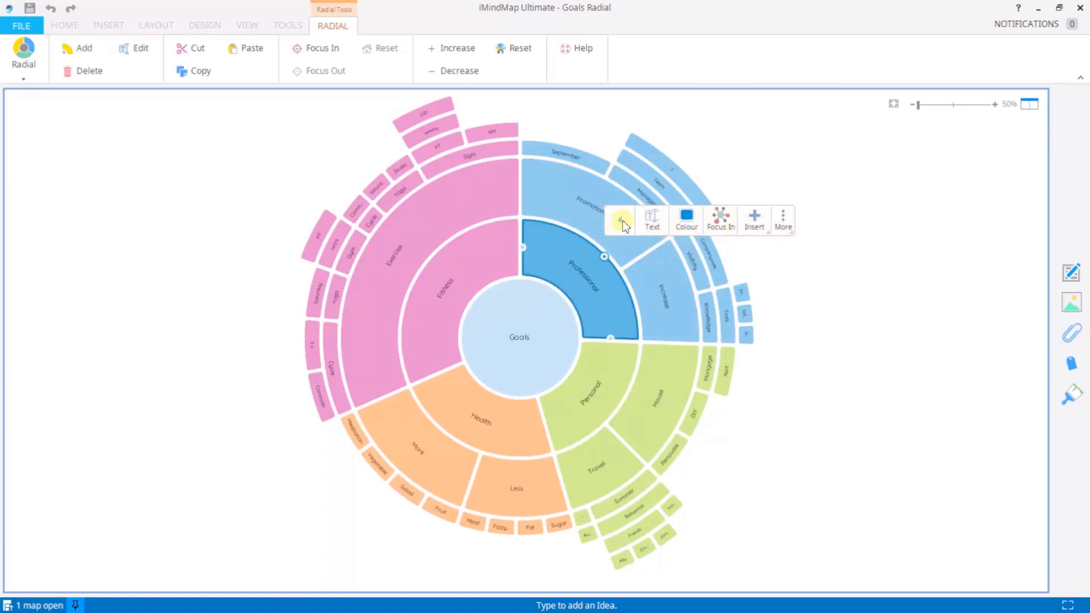
click(652, 220)
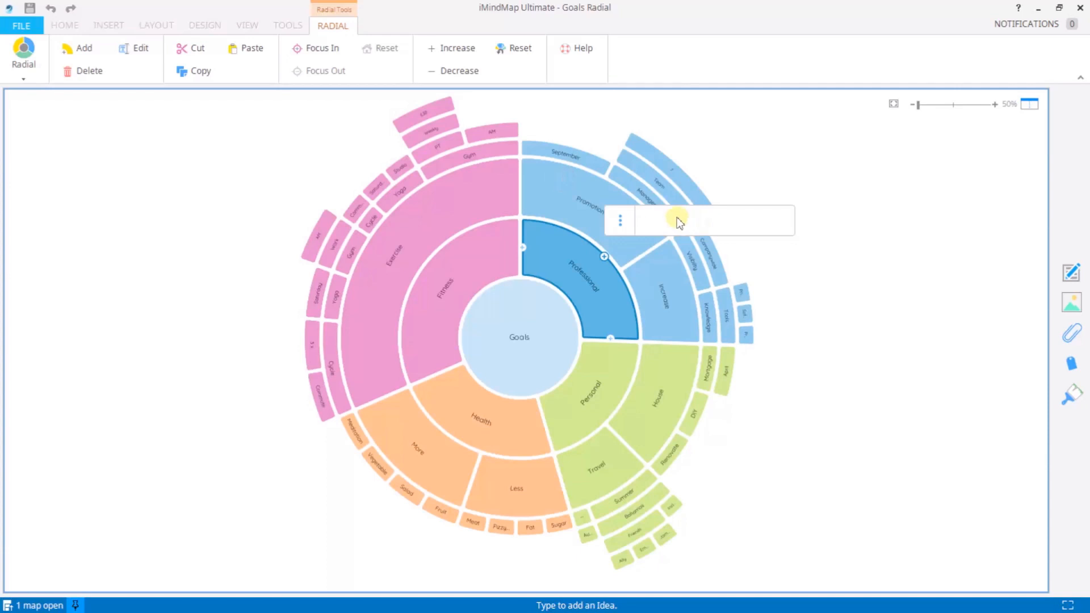
text(T)
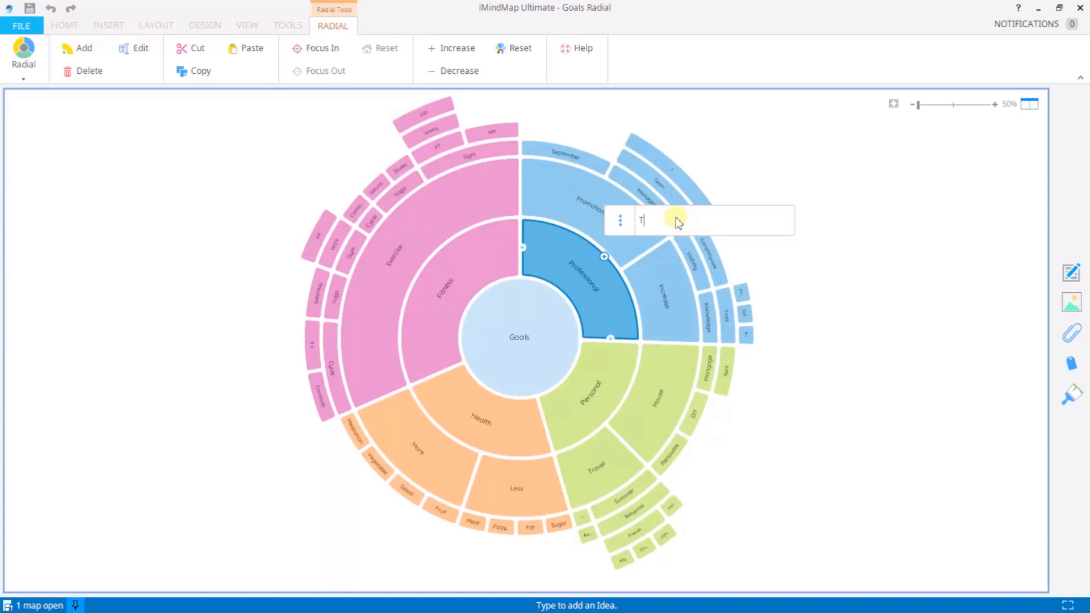
text(raining)
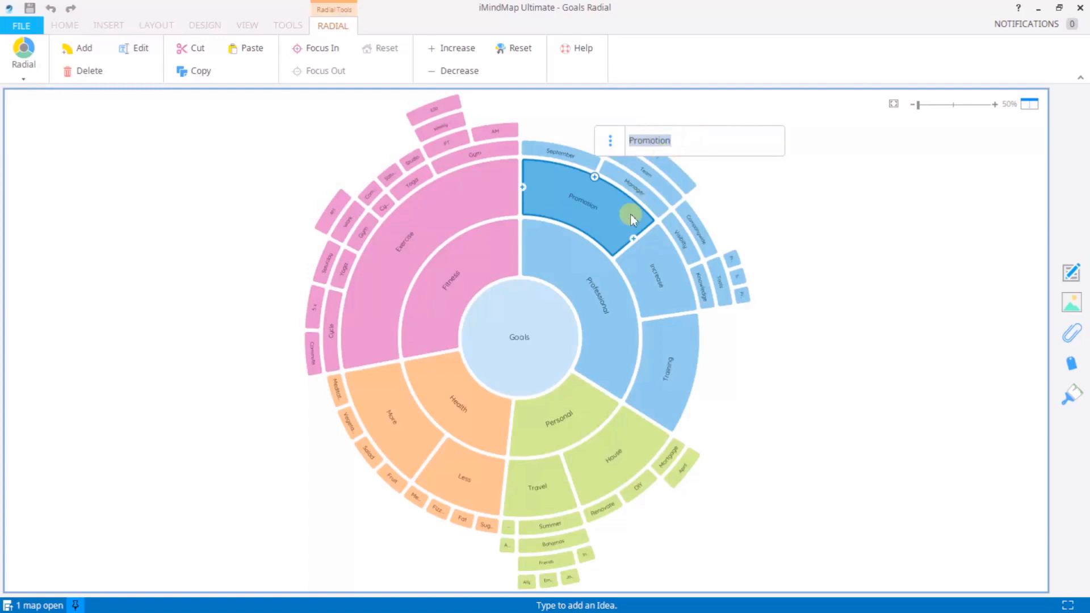
- Recolour the Increase branch under Professional and its children yellow
click(658, 278)
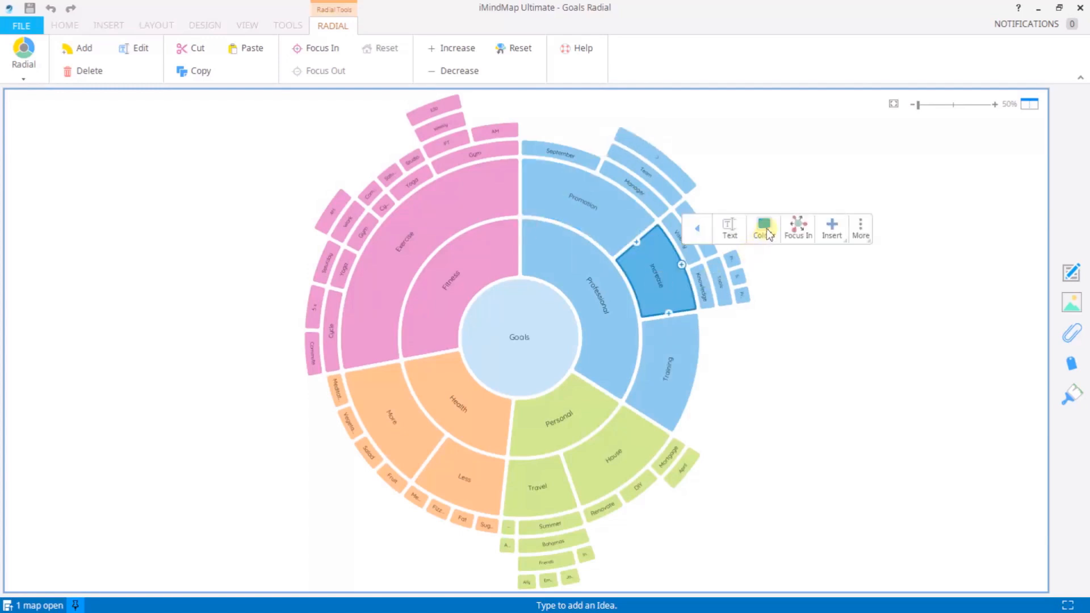
click(763, 229)
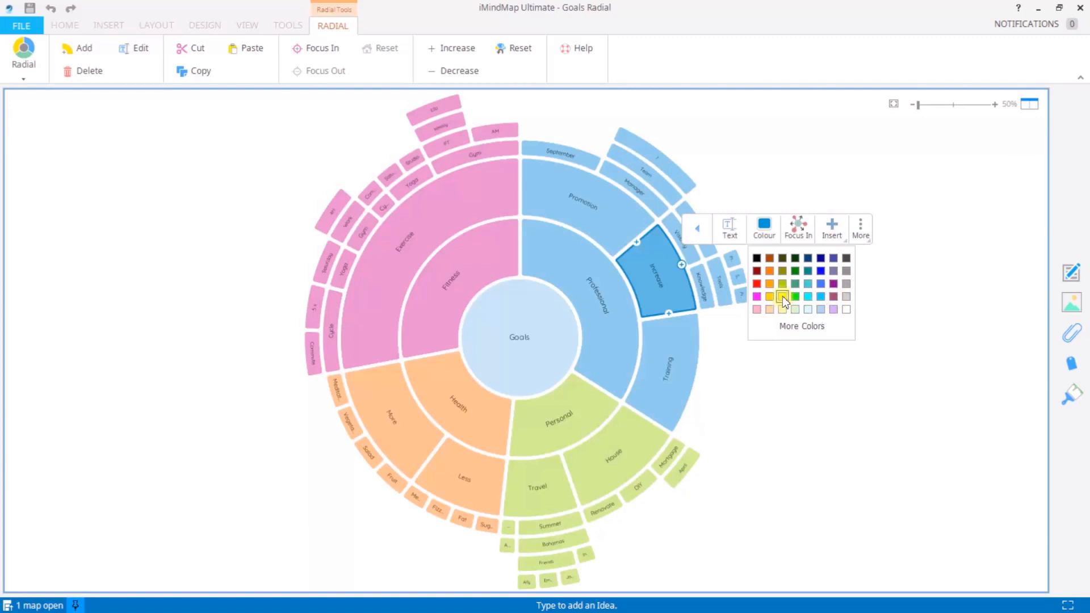
click(781, 296)
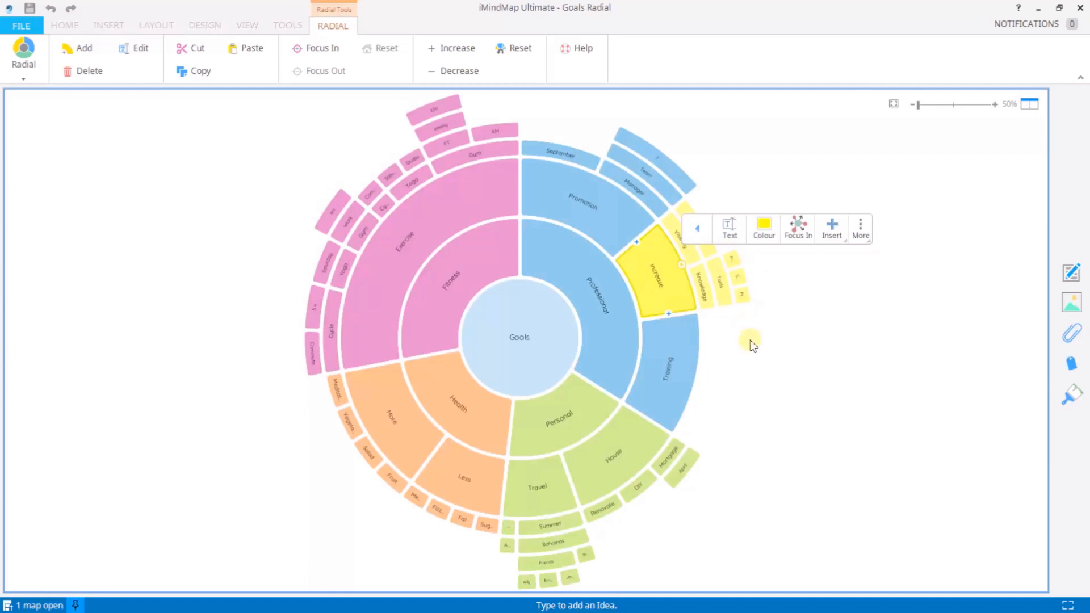
mouse_move(773, 370)
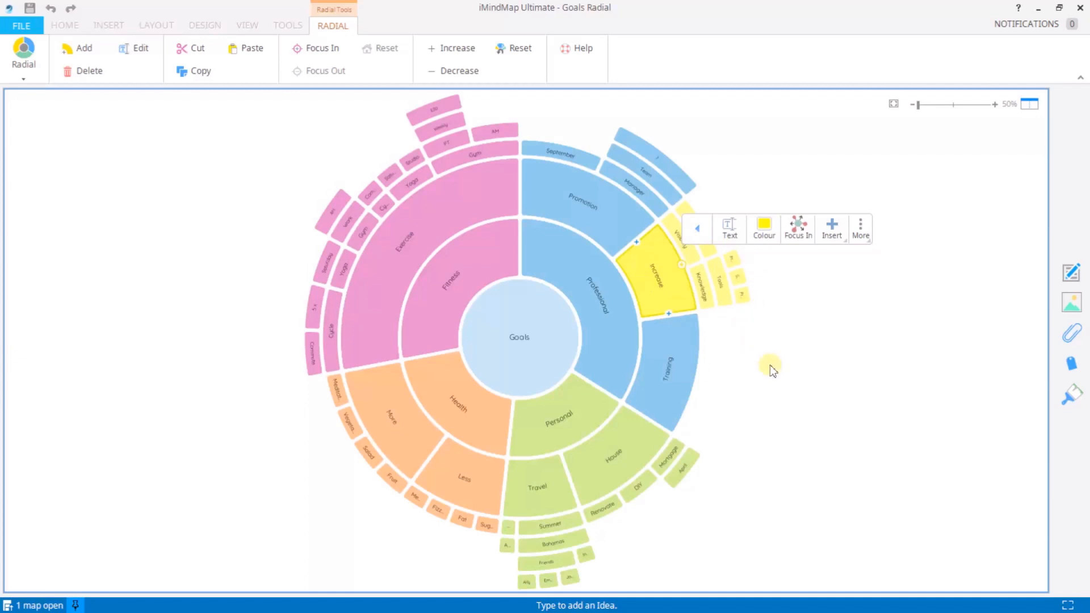
click(596, 306)
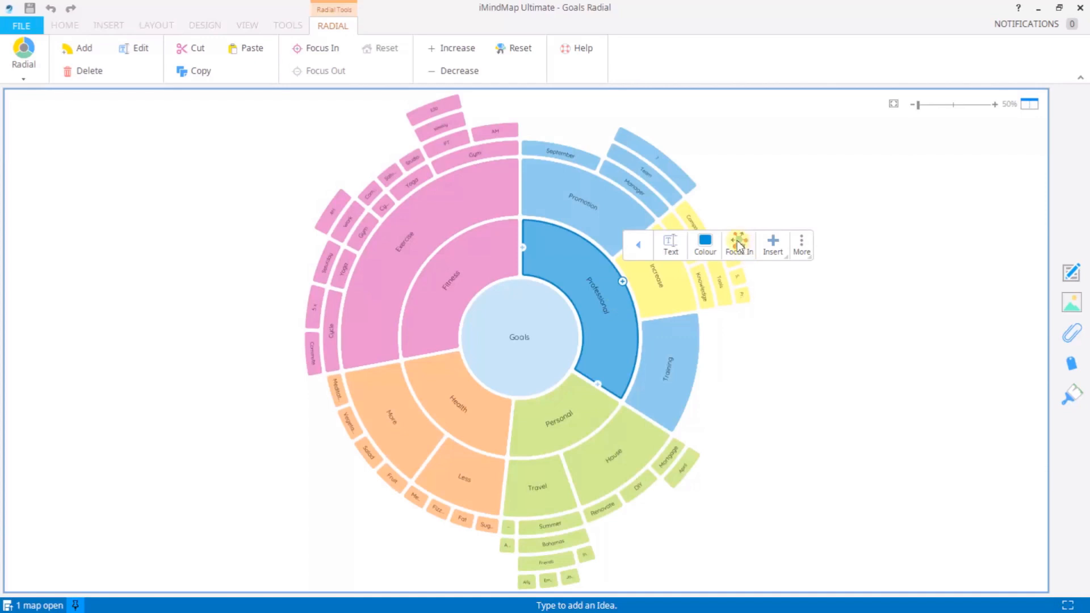
click(738, 245)
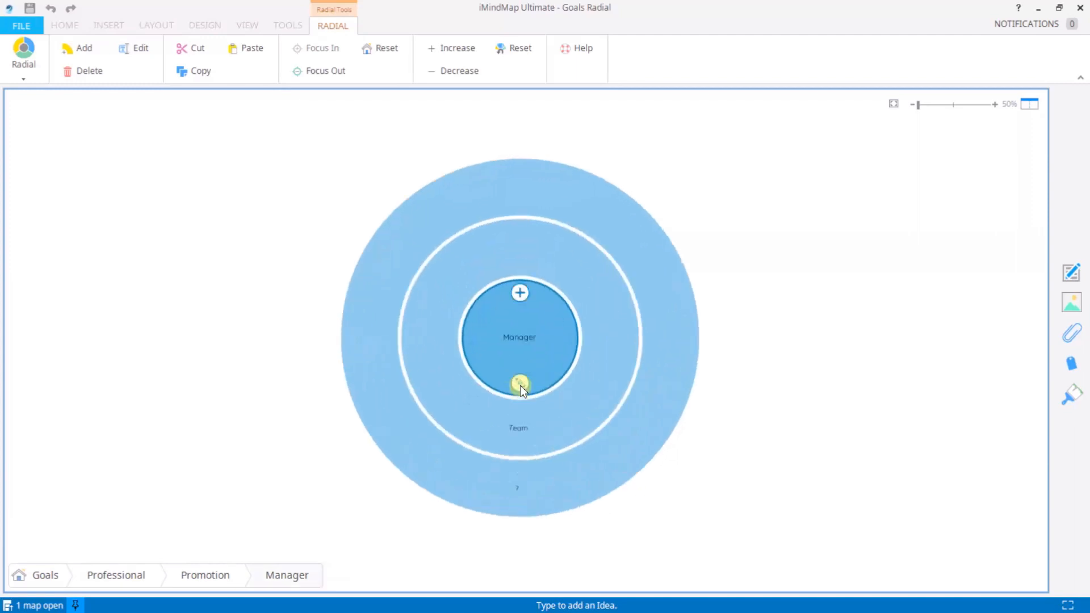
click(519, 384)
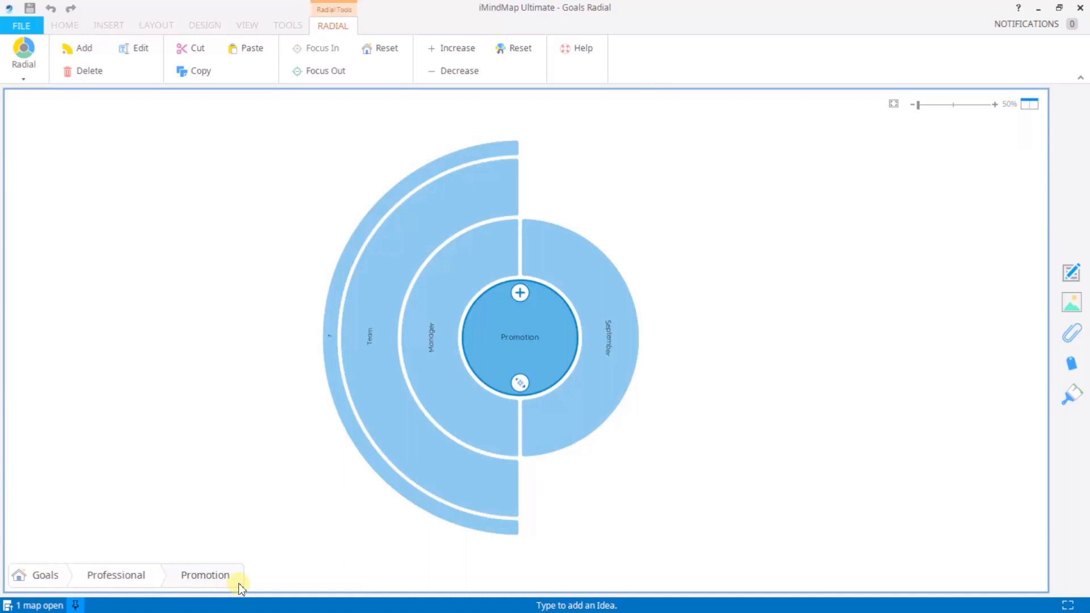
click(45, 575)
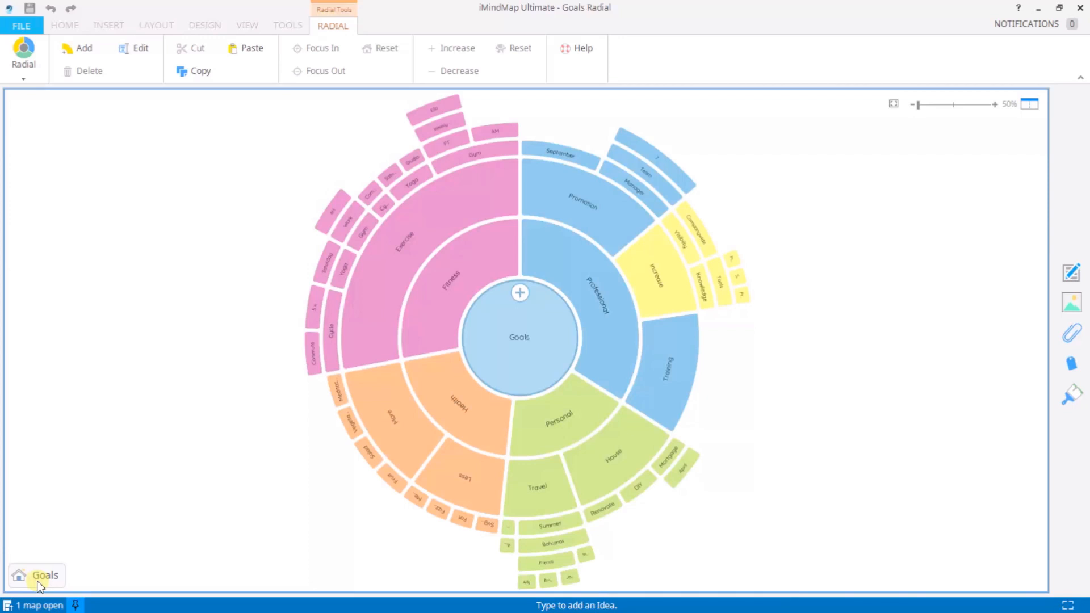
- Search the remote image library for 'fitness' and place the blue dumbbell on Fitness
click(463, 271)
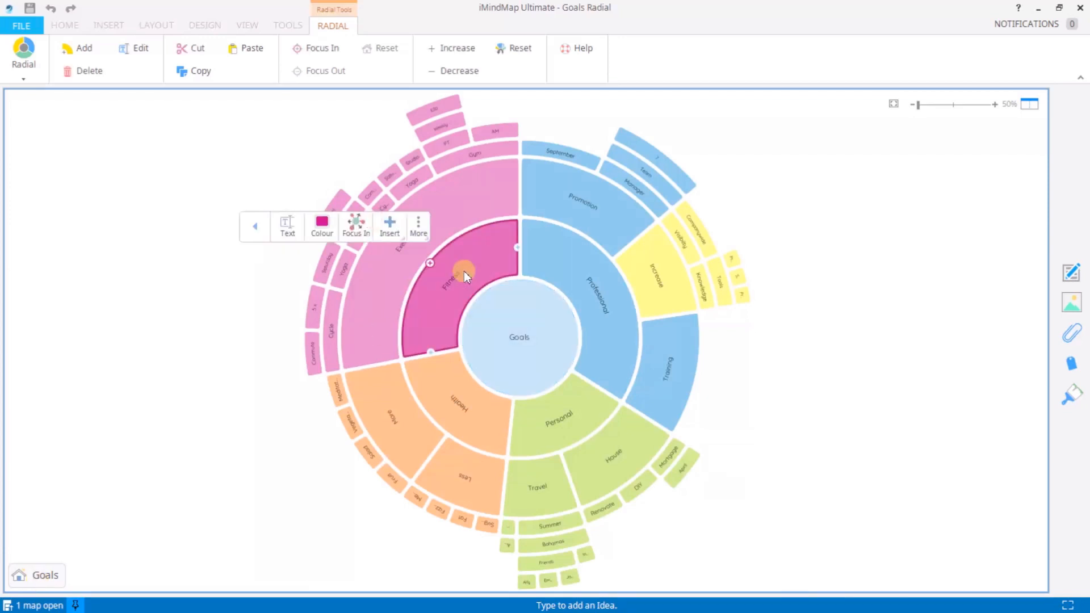
click(389, 223)
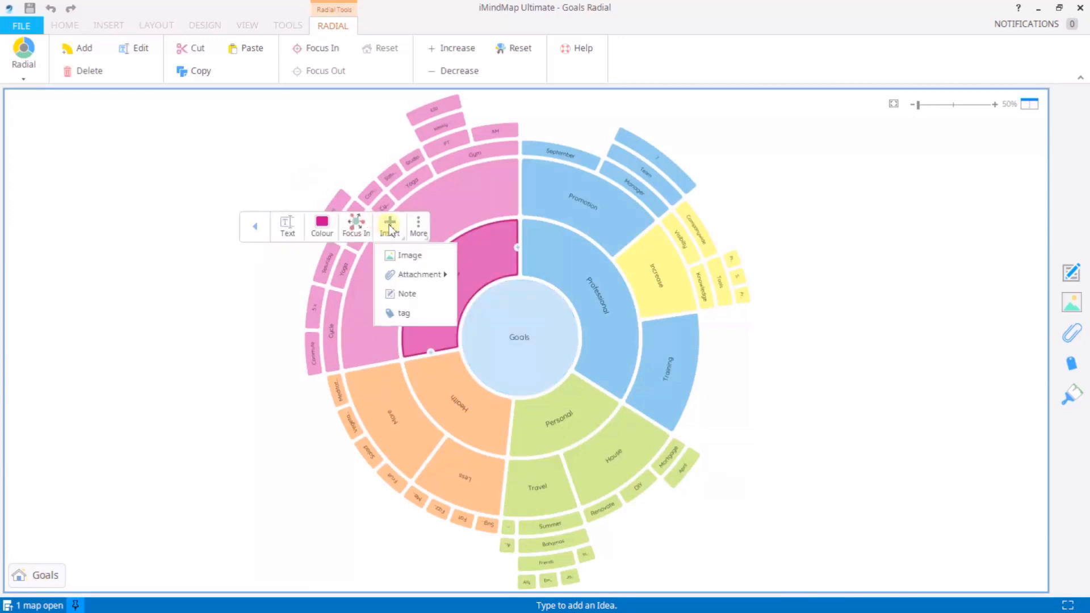
mouse_move(406, 293)
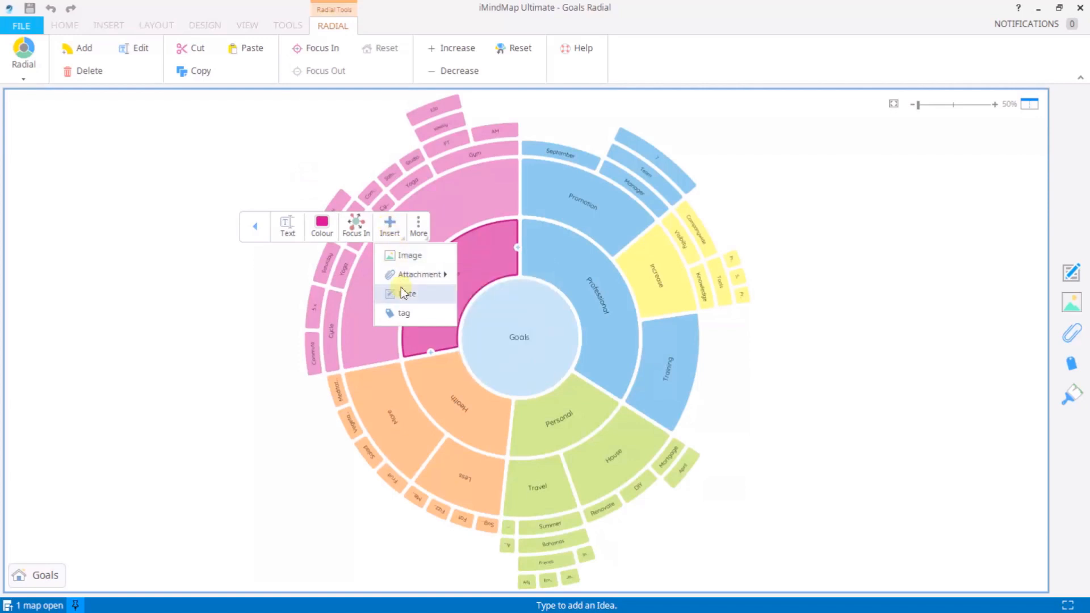
mouse_move(410, 255)
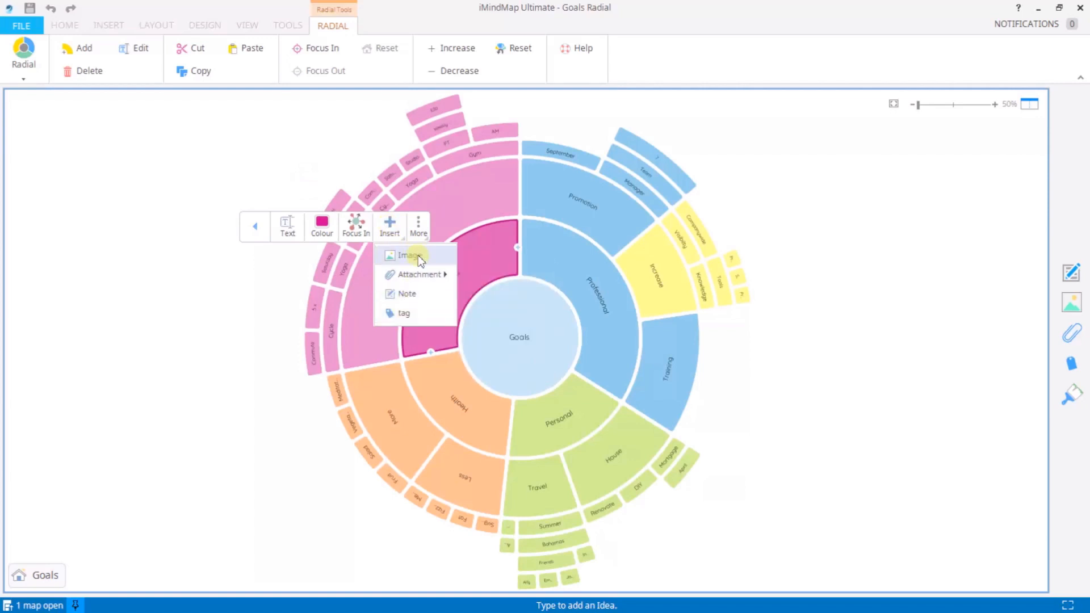
click(411, 255)
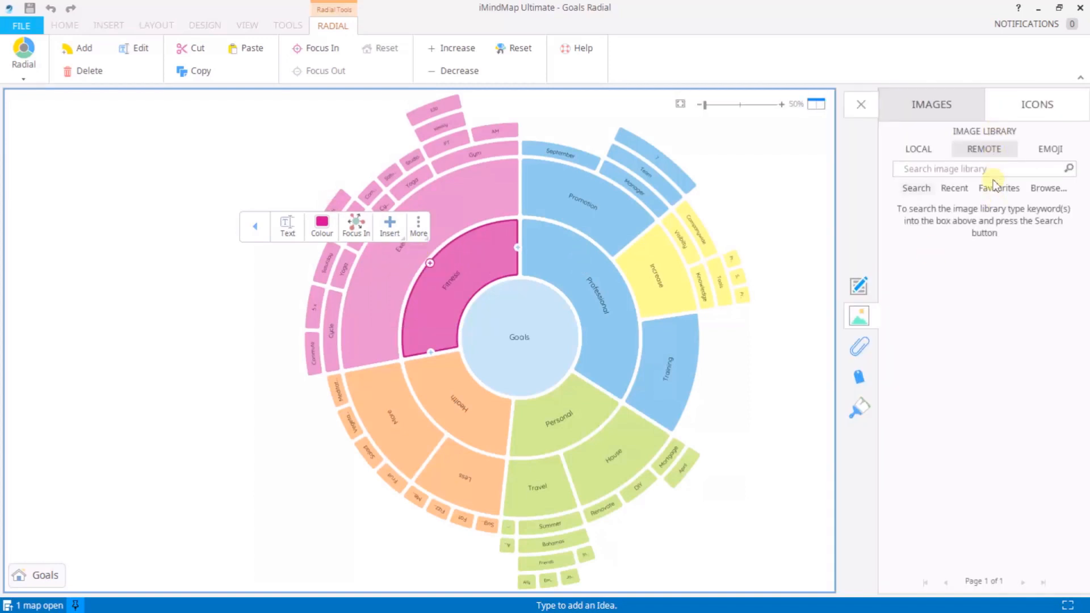
text(fitness)
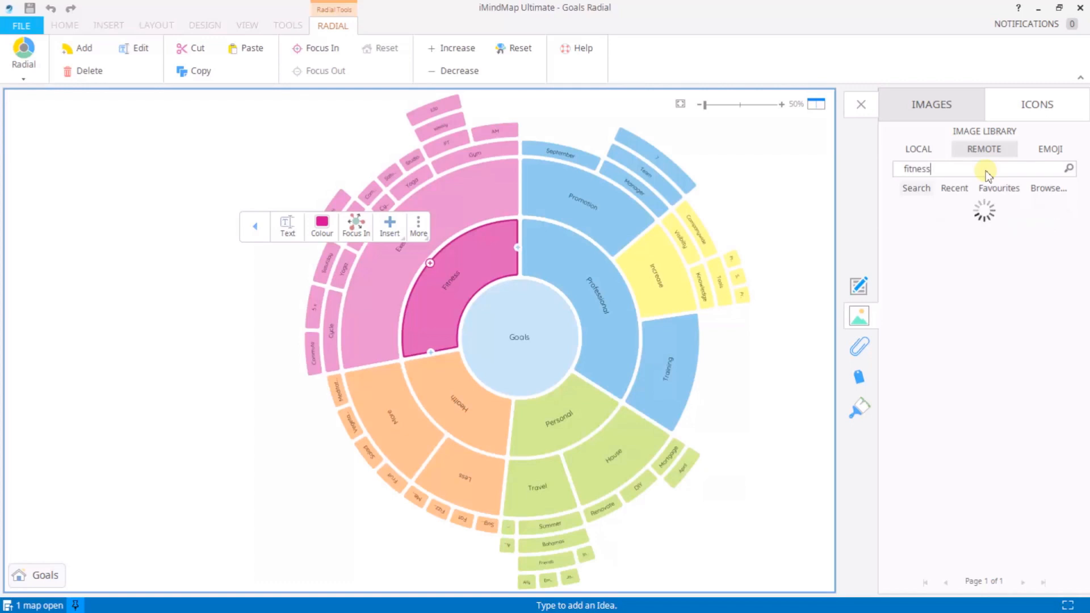
click(1069, 168)
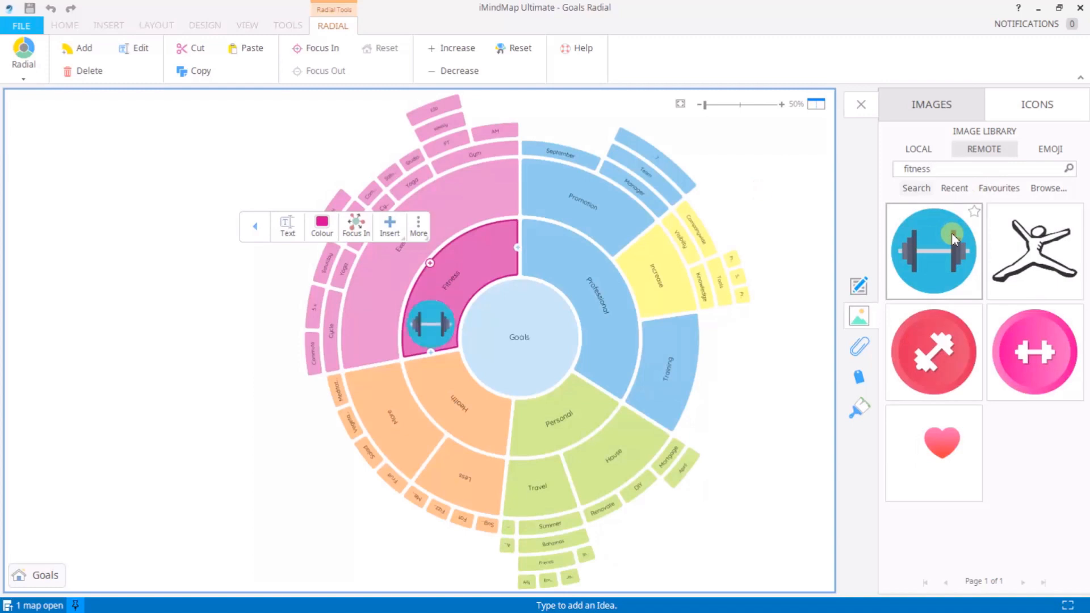
click(861, 104)
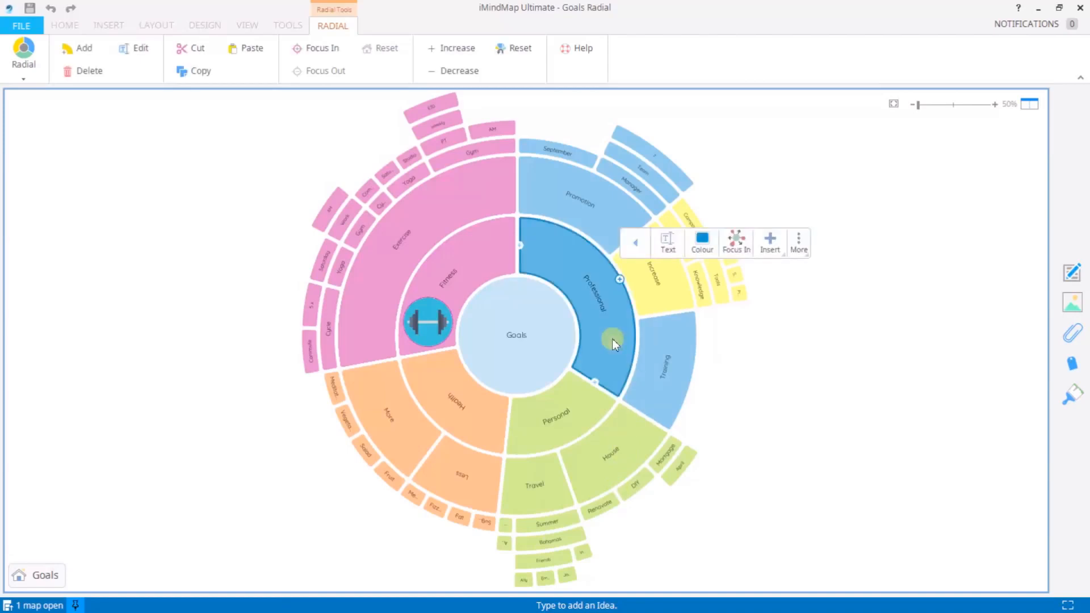
- Attach a 'Training day' note with the June 29th New York details to Professional
click(770, 243)
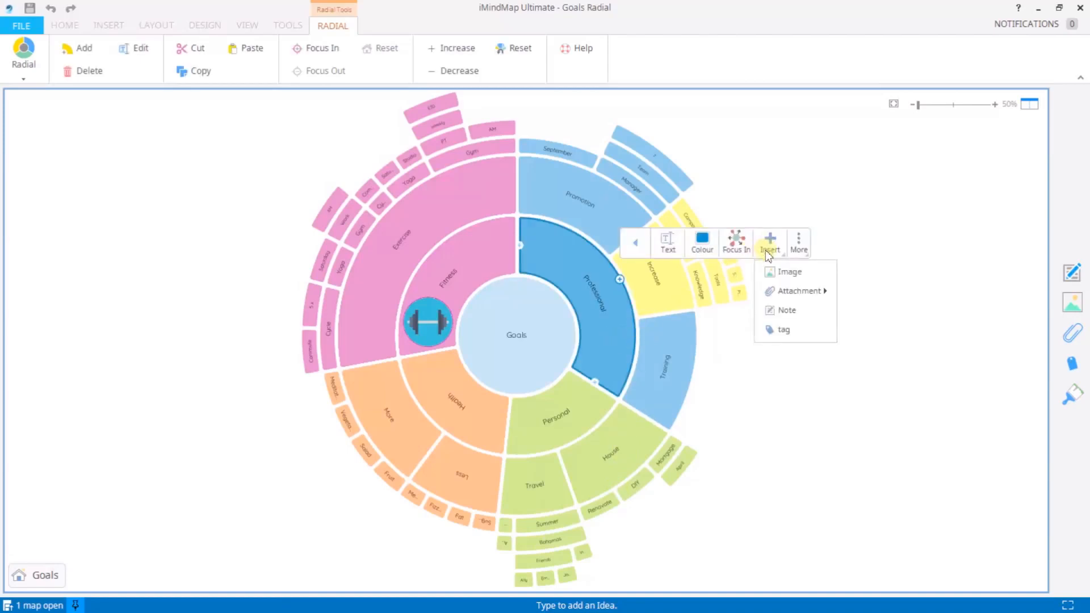
click(785, 309)
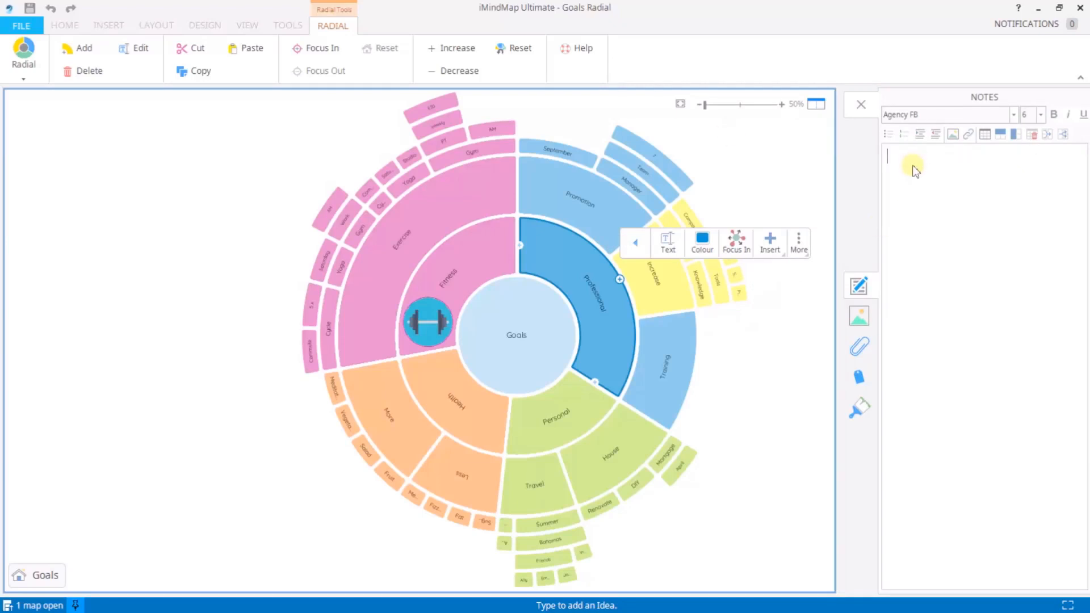
text(Training day)
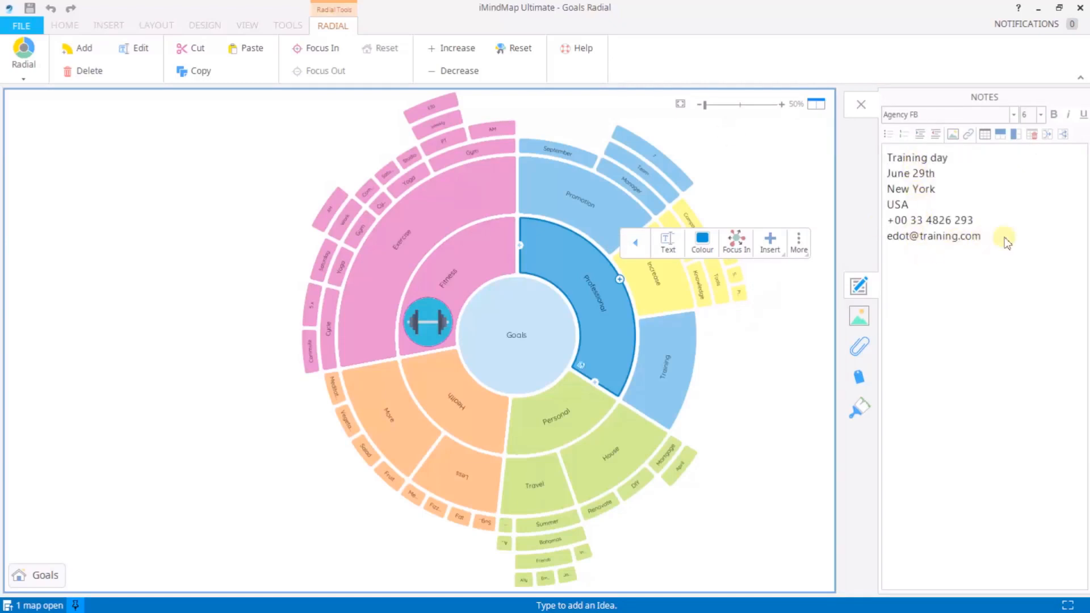
mouse_move(1008, 236)
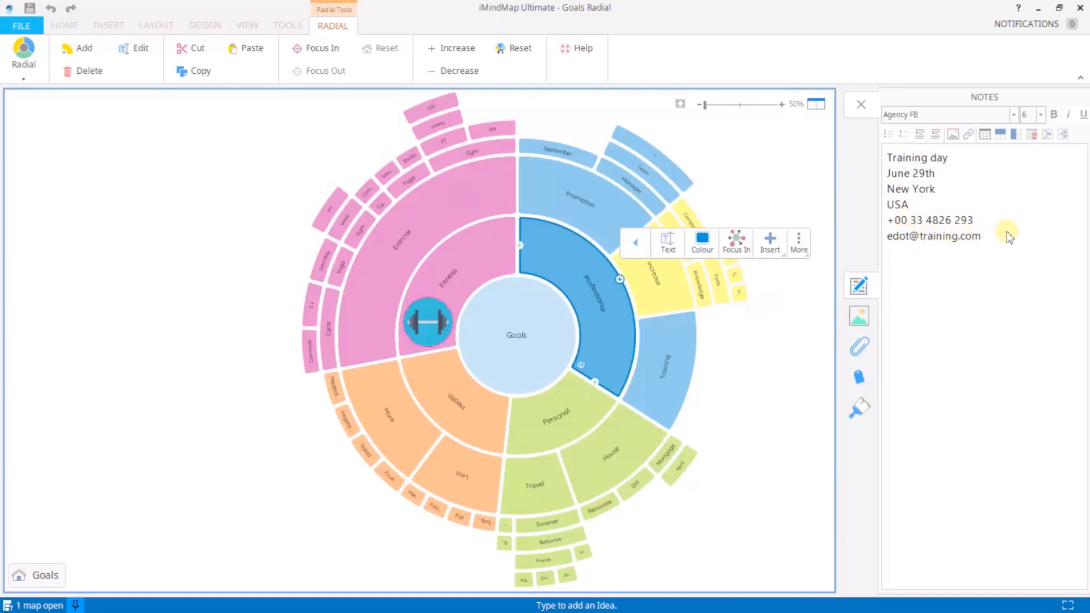
mouse_move(936, 250)
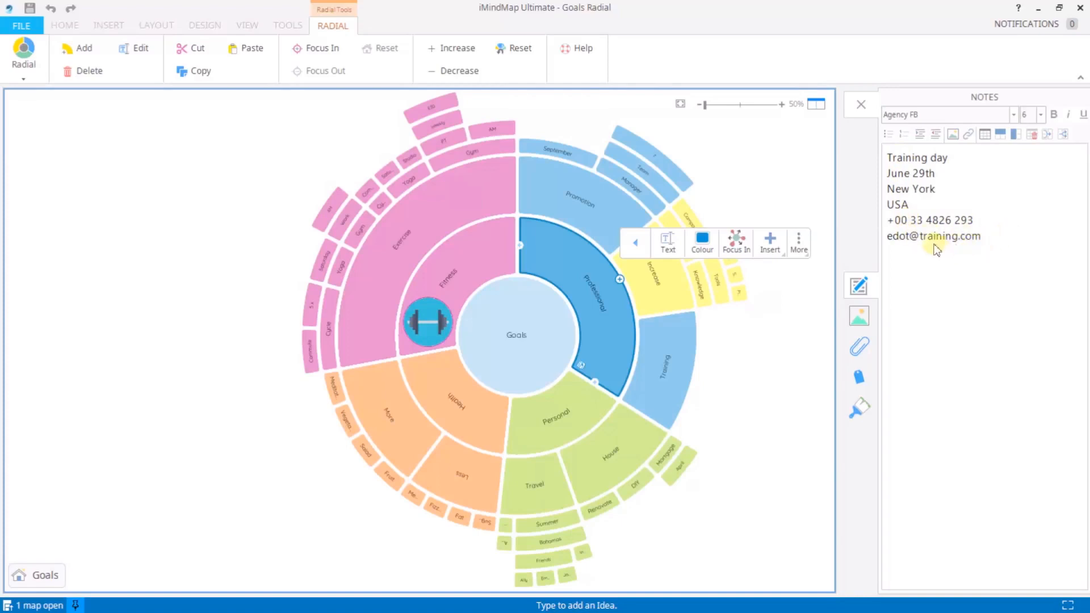
mouse_move(862, 106)
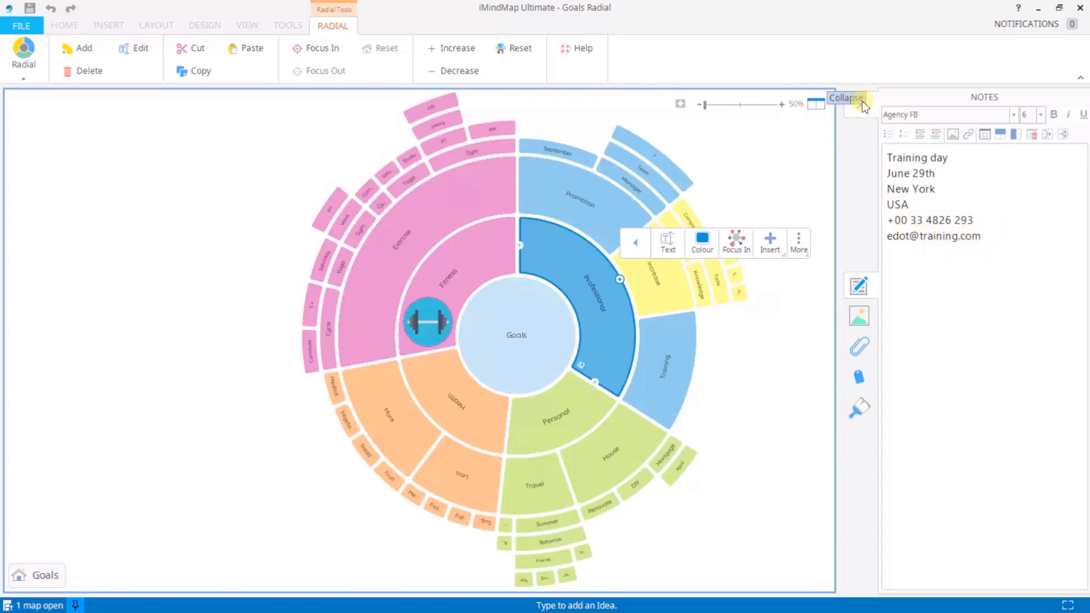
click(845, 98)
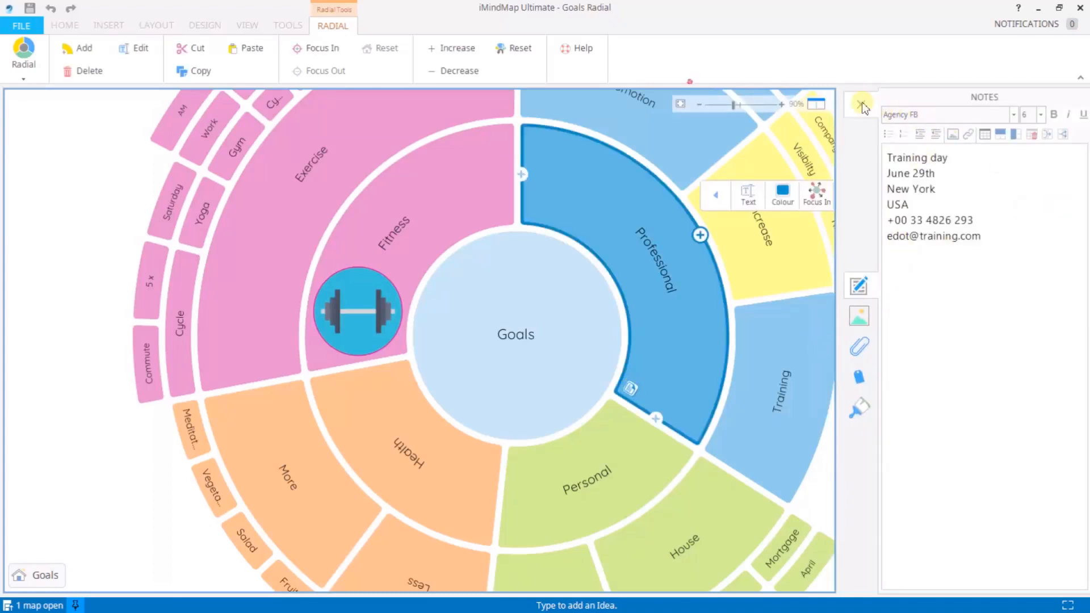
click(861, 105)
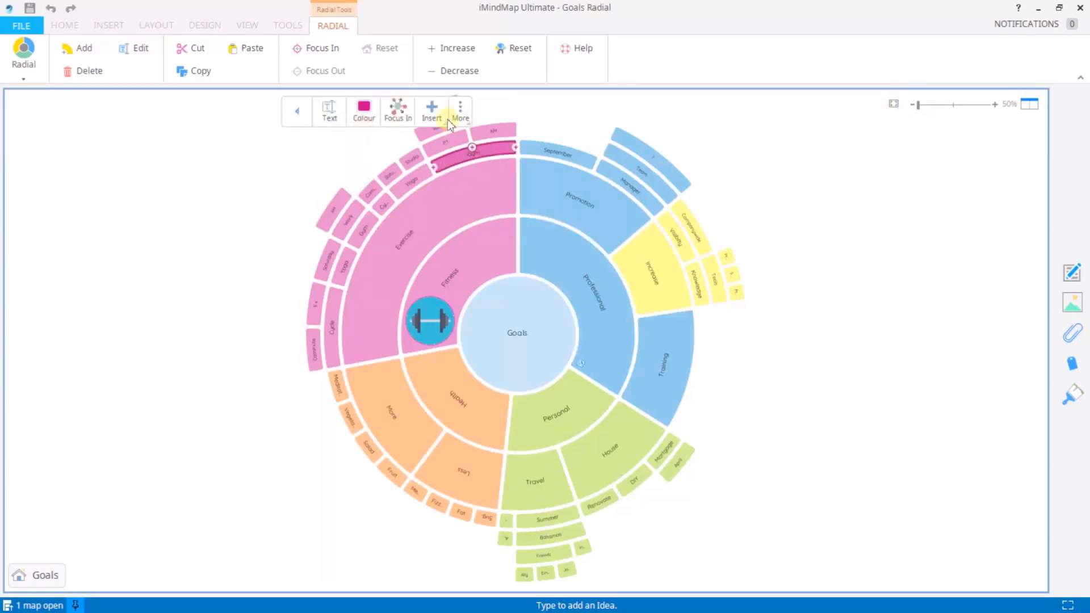
click(431, 111)
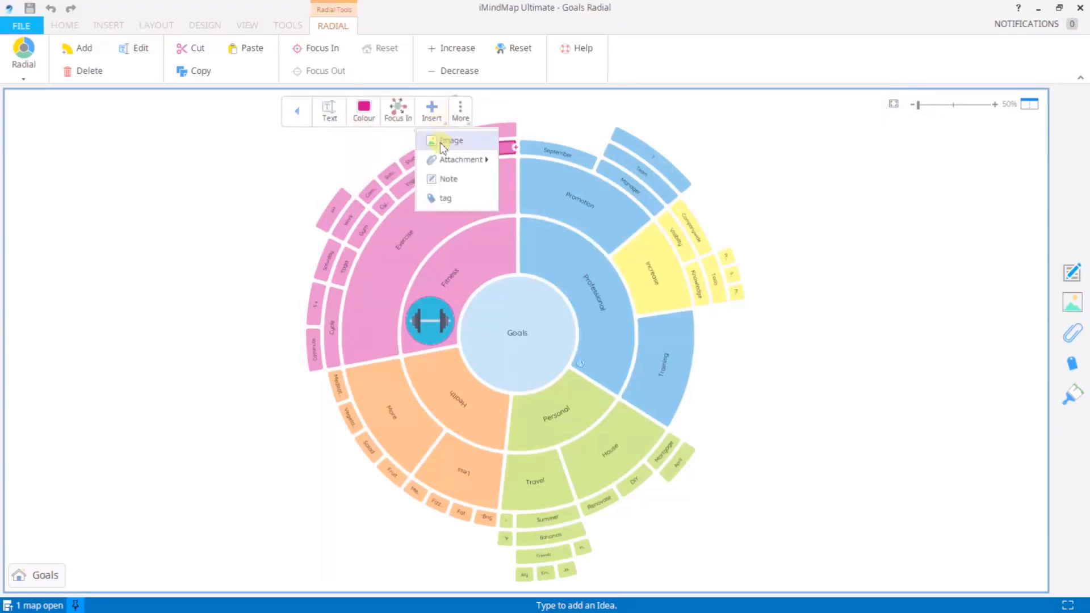
mouse_move(461, 159)
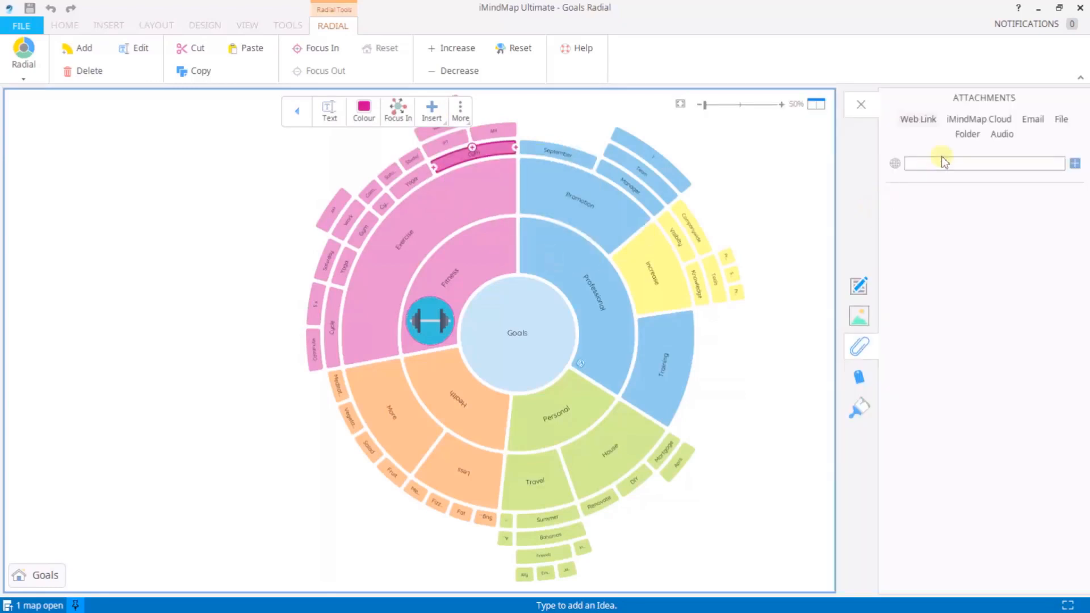
text(www.mygym.com)
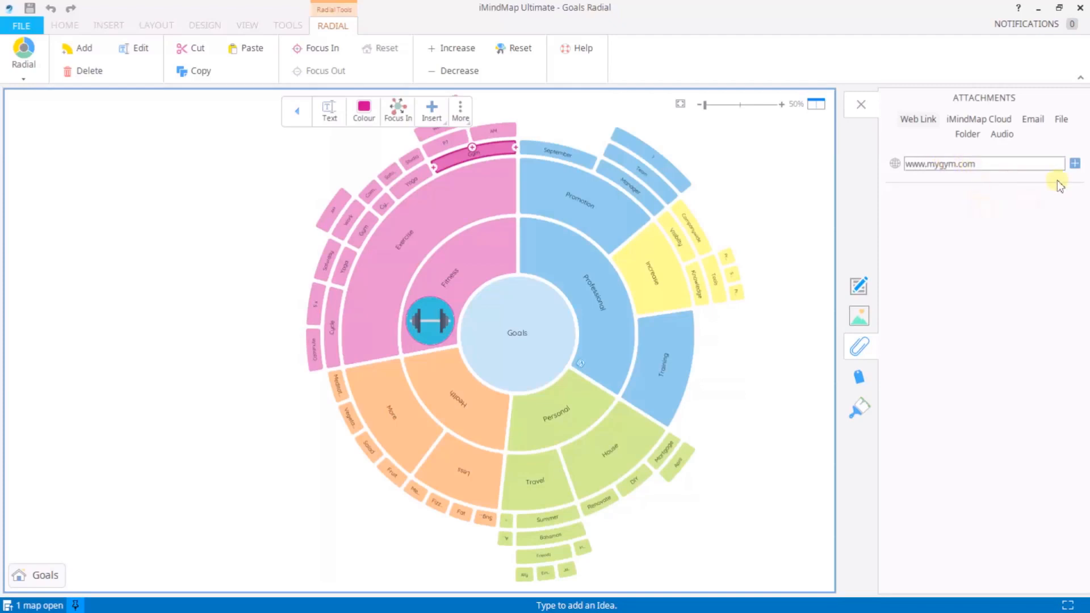
click(1074, 163)
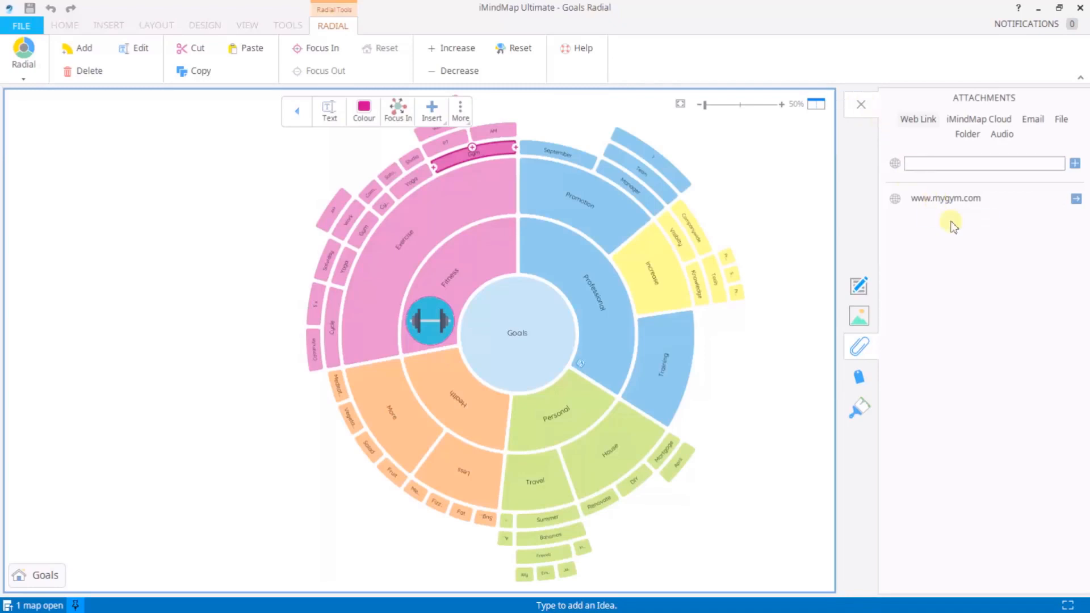
click(860, 104)
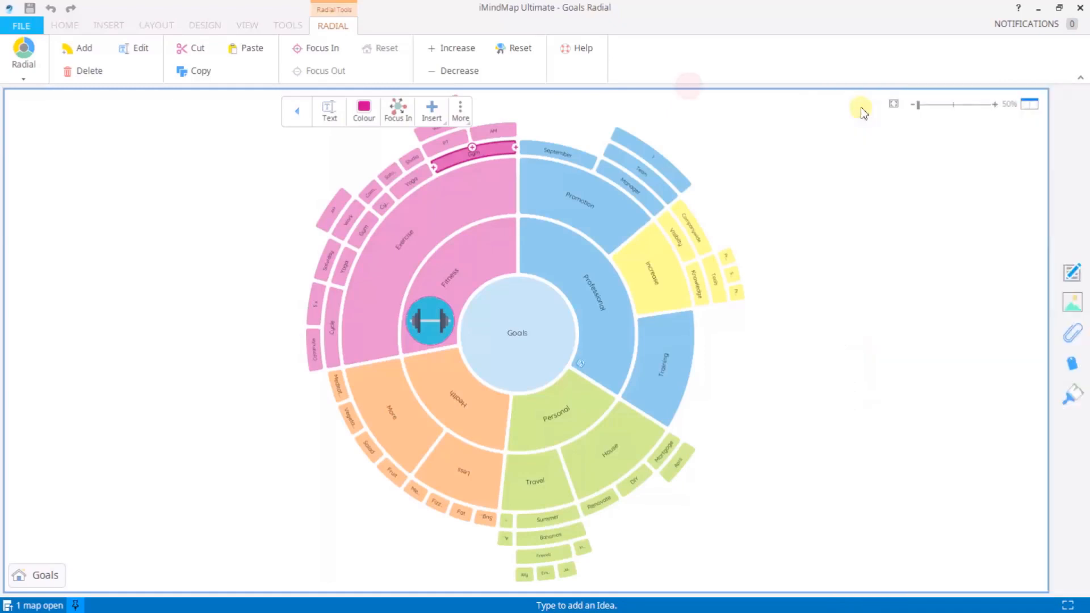